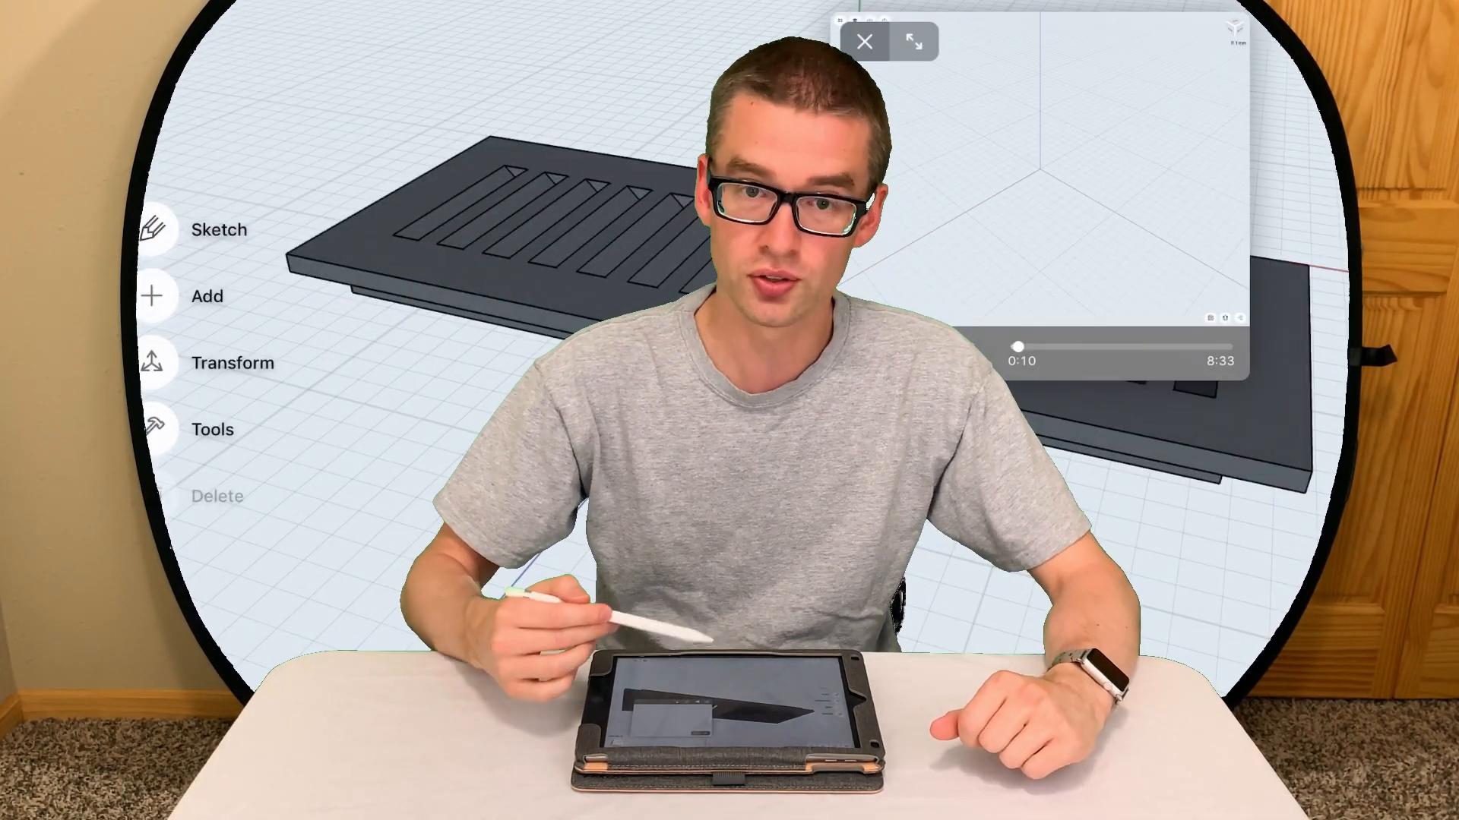
# Bring up the import options for models and images
pyautogui.click(863, 42)
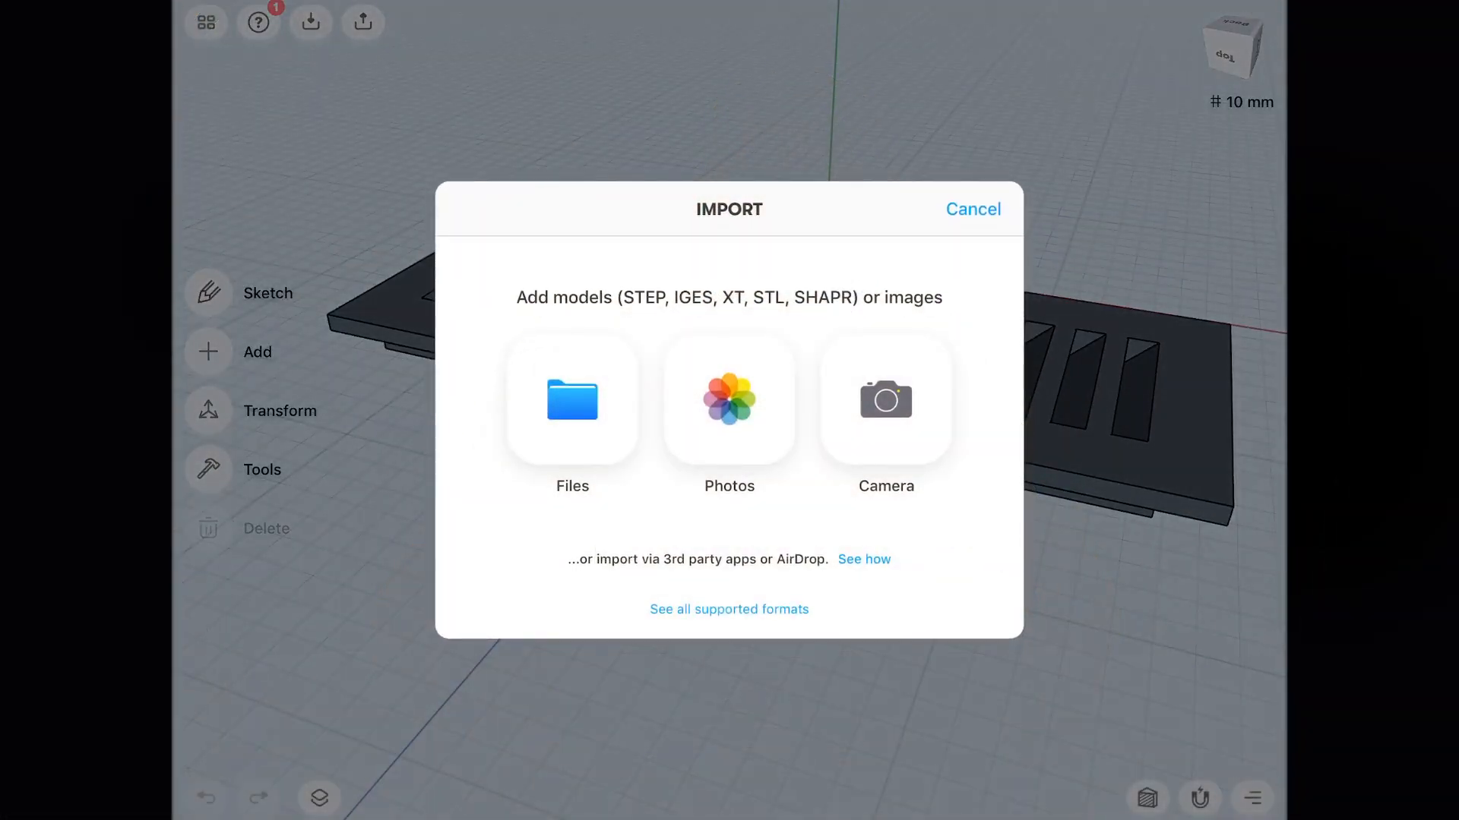
# Browse the iPad's files briefly, then back out and close the import options without importing
pyautogui.click(573, 400)
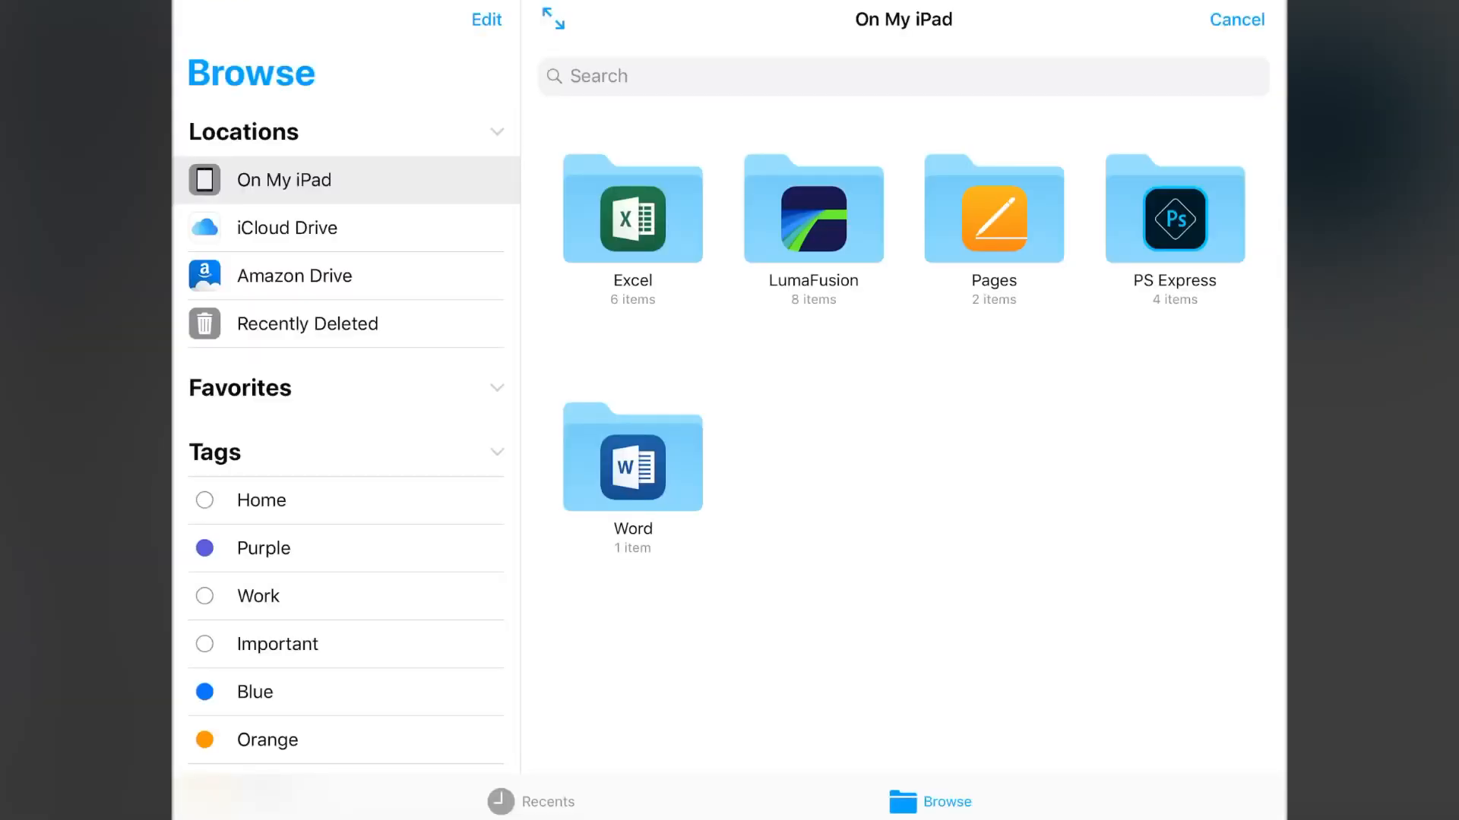
pyautogui.click(1237, 20)
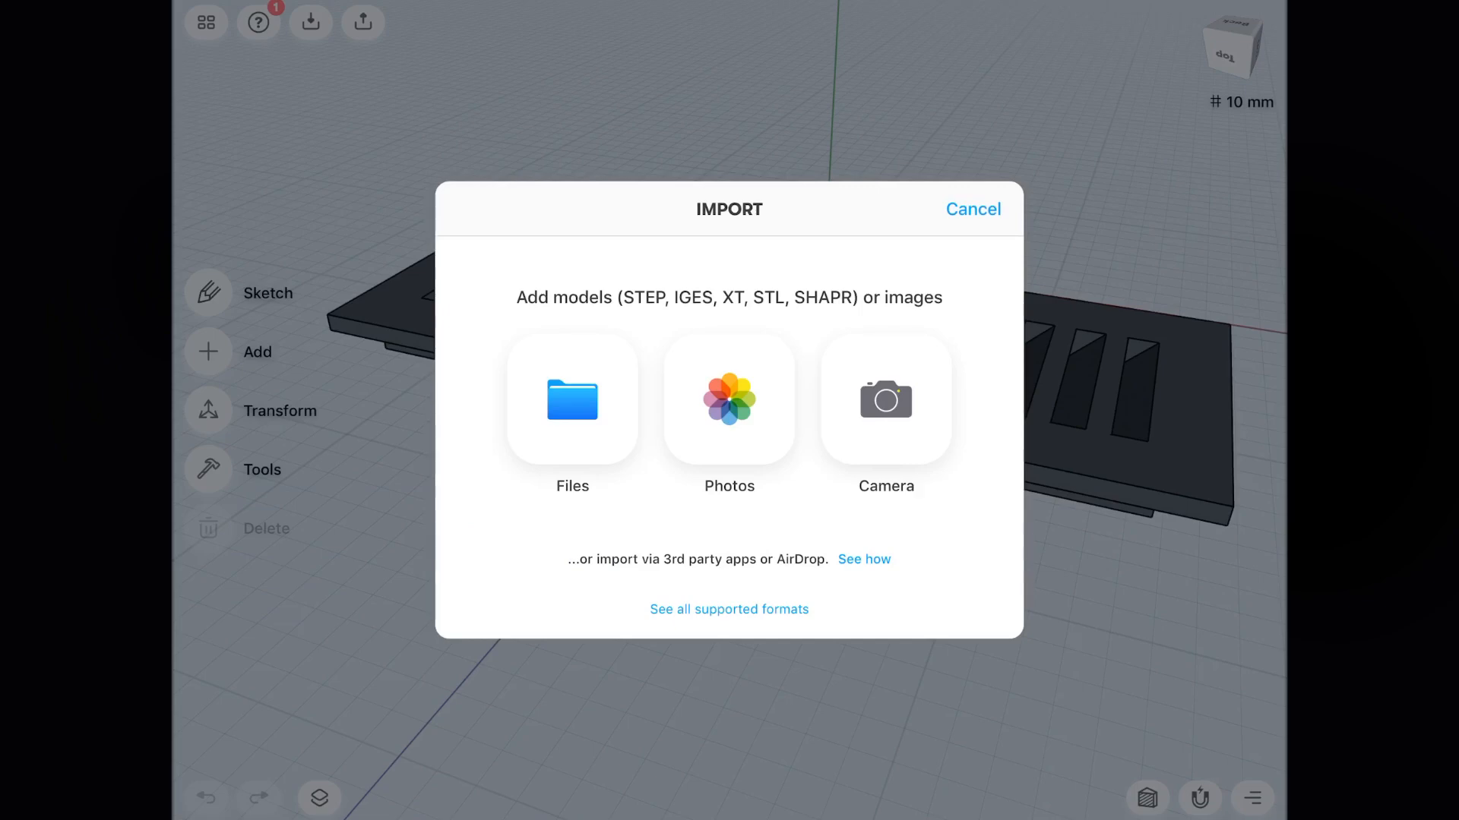
pyautogui.click(972, 208)
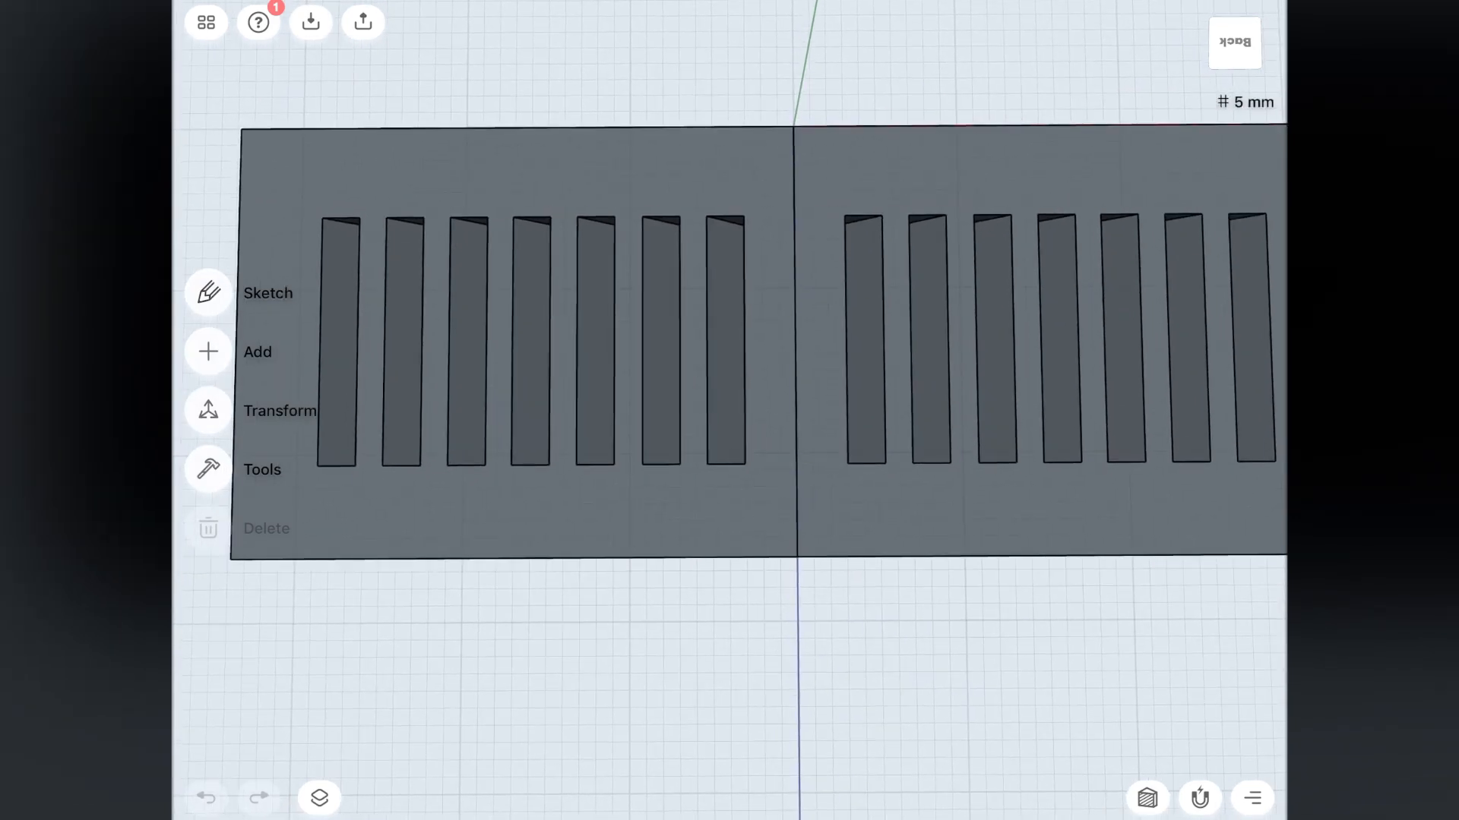
# Choose Save as… from the export options to show the available file formats
pyautogui.click(363, 21)
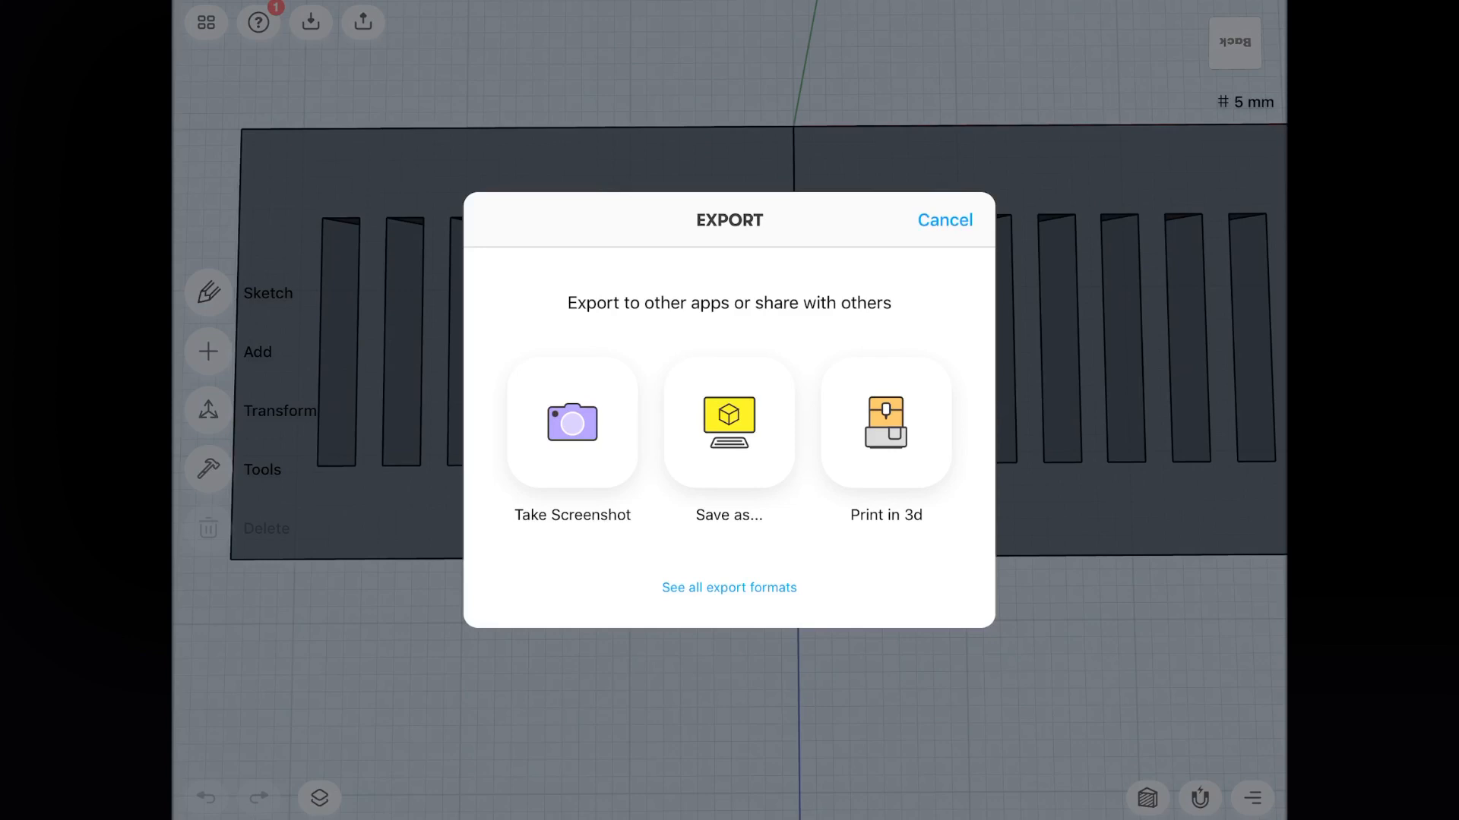
pyautogui.click(728, 438)
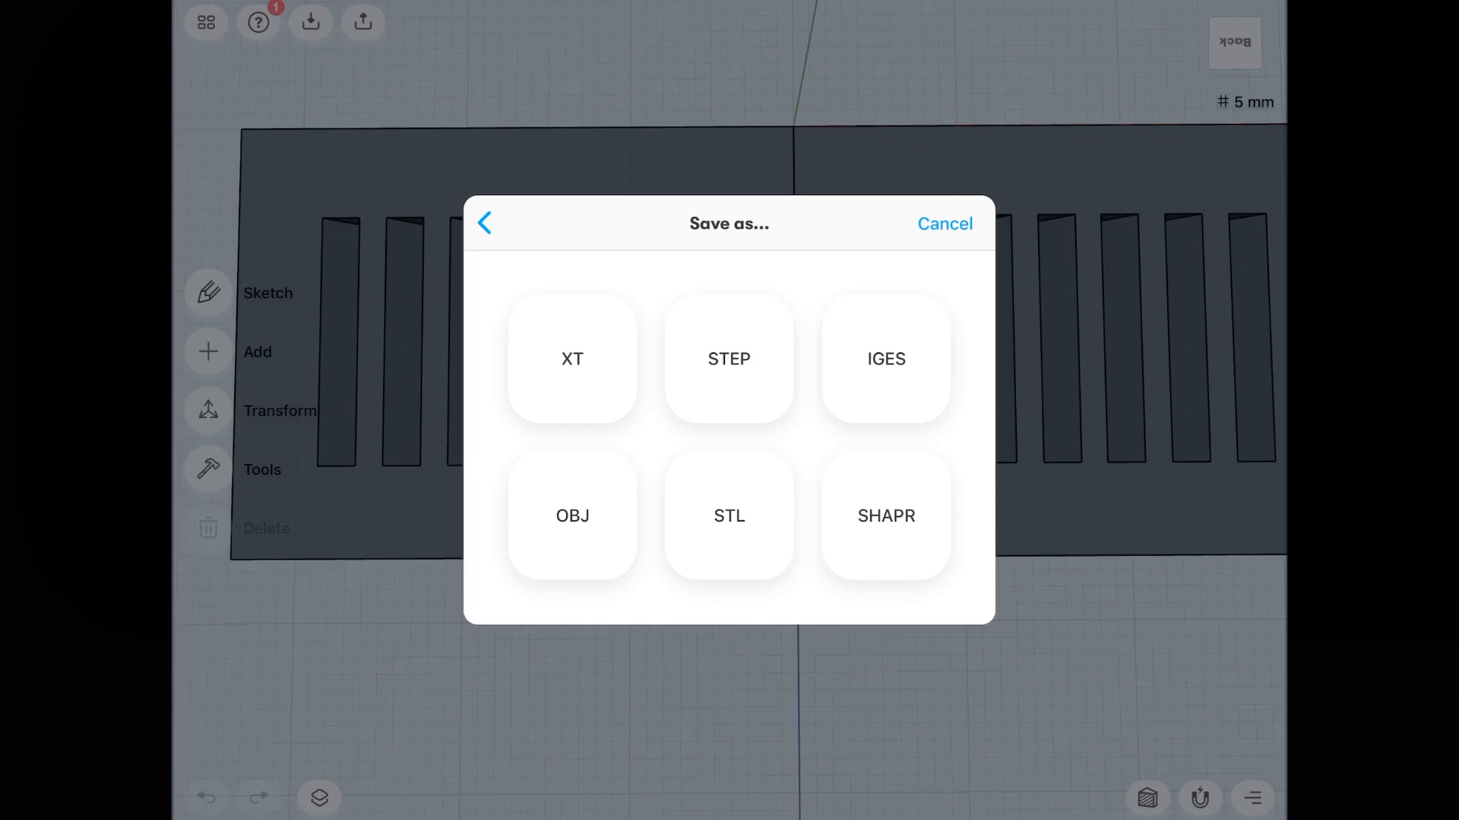
# Export the vent cover as STL named 'test' at high resolution, then dismiss the share prompt
pyautogui.click(730, 517)
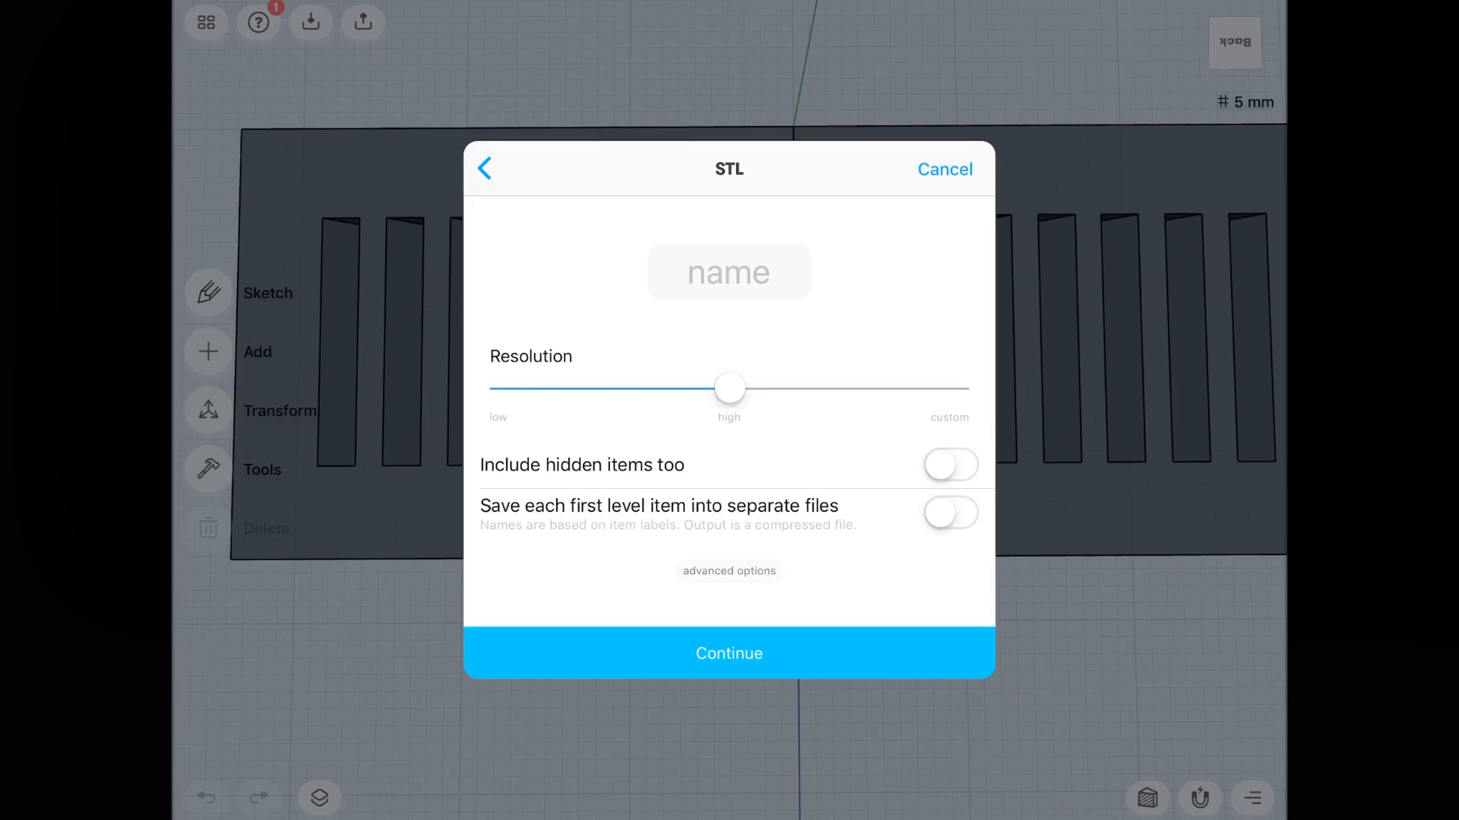
pyautogui.write('test')
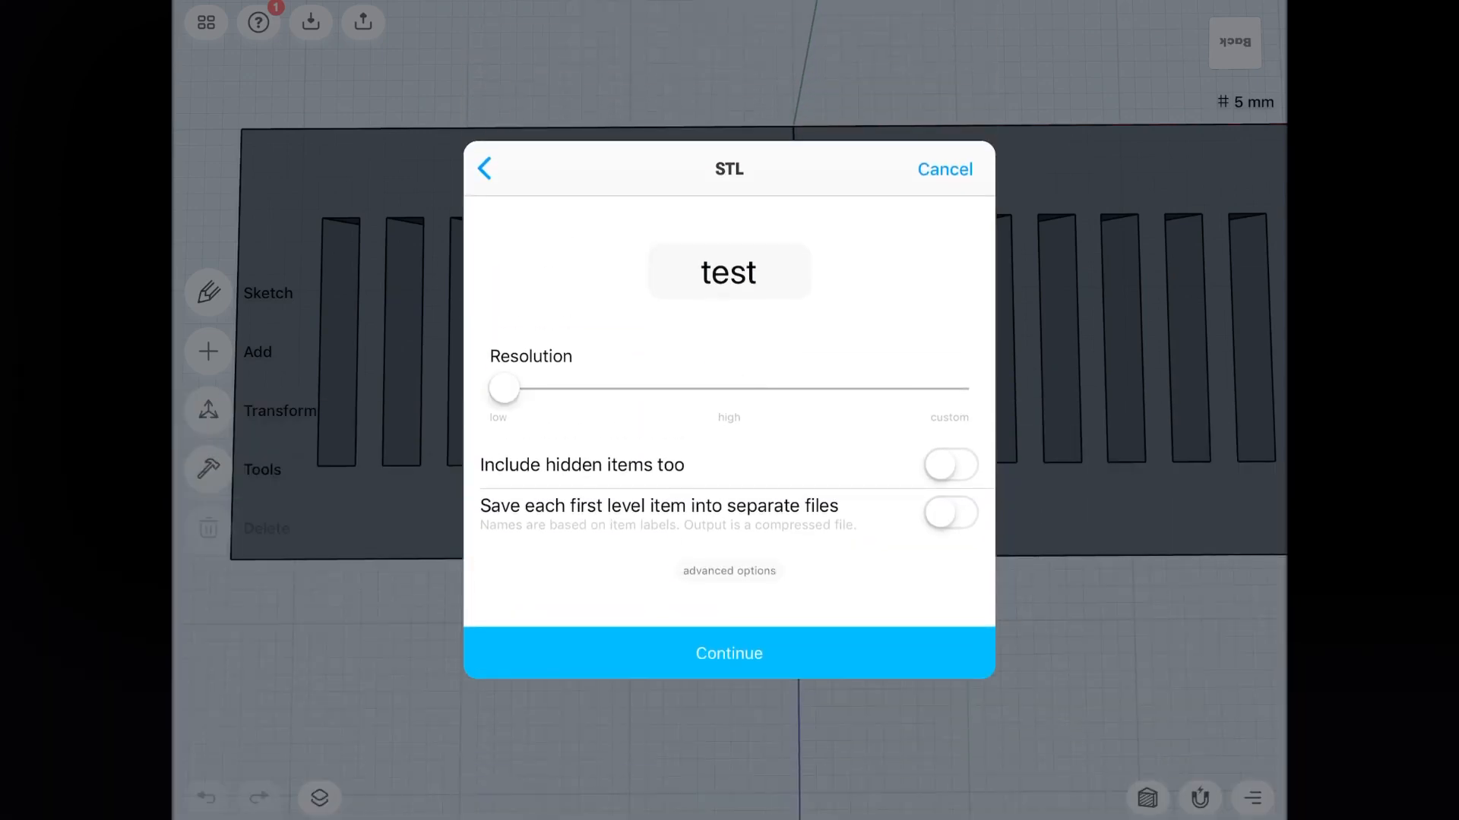
pyautogui.moveTo(503, 387); pyautogui.dragTo(728, 388)
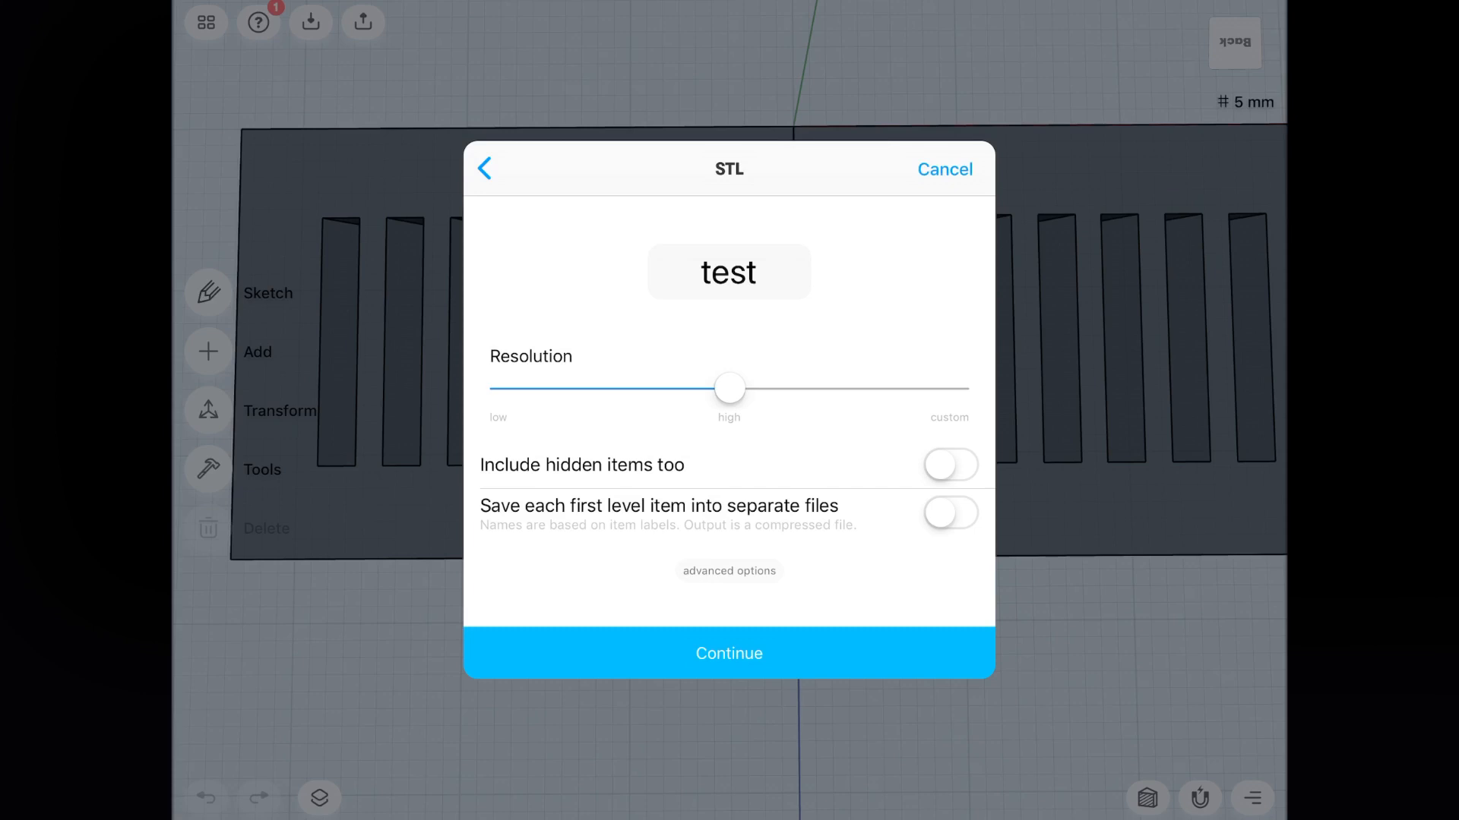
pyautogui.click(728, 653)
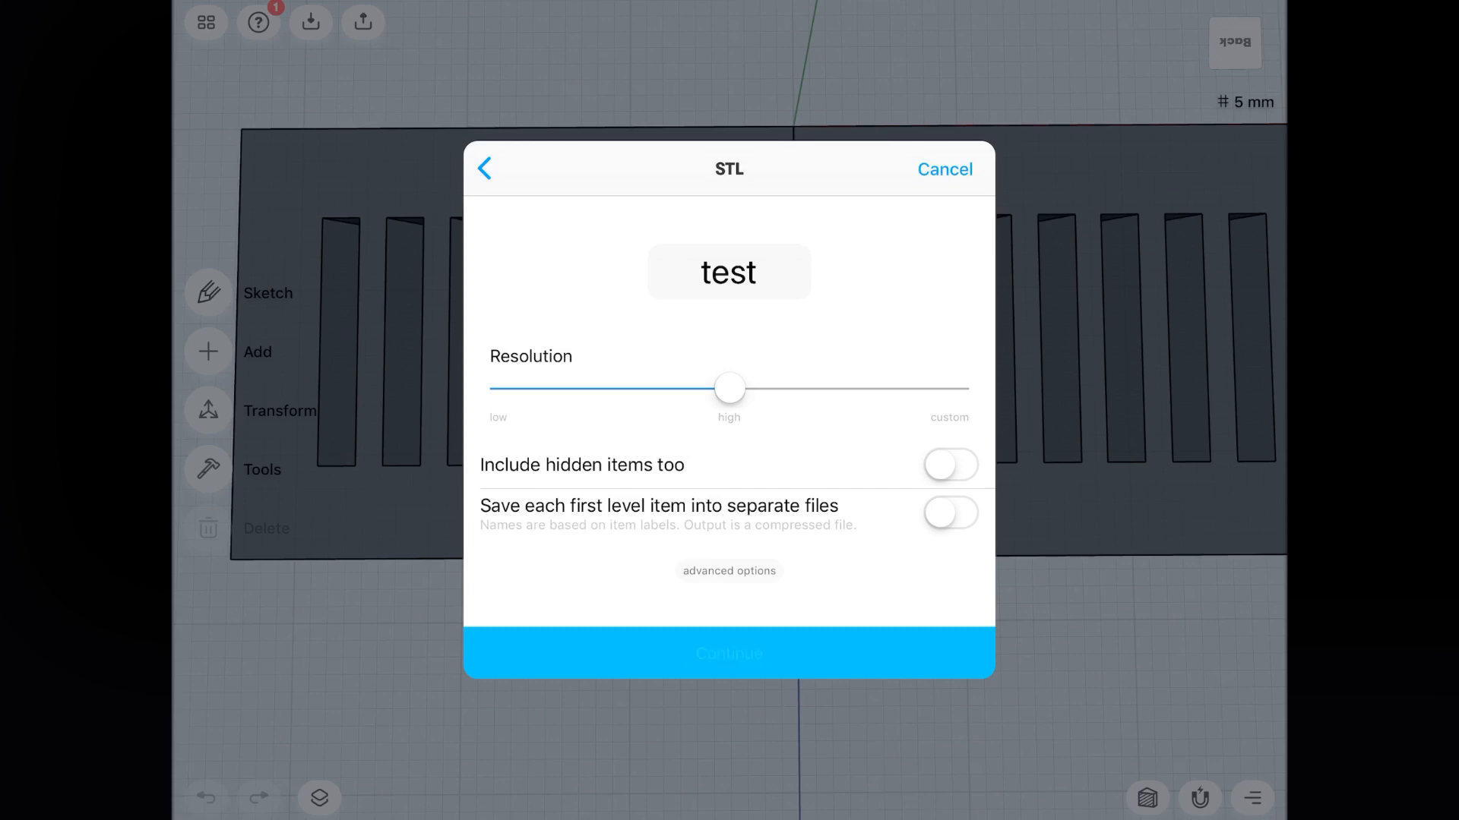
pyautogui.click(728, 654)
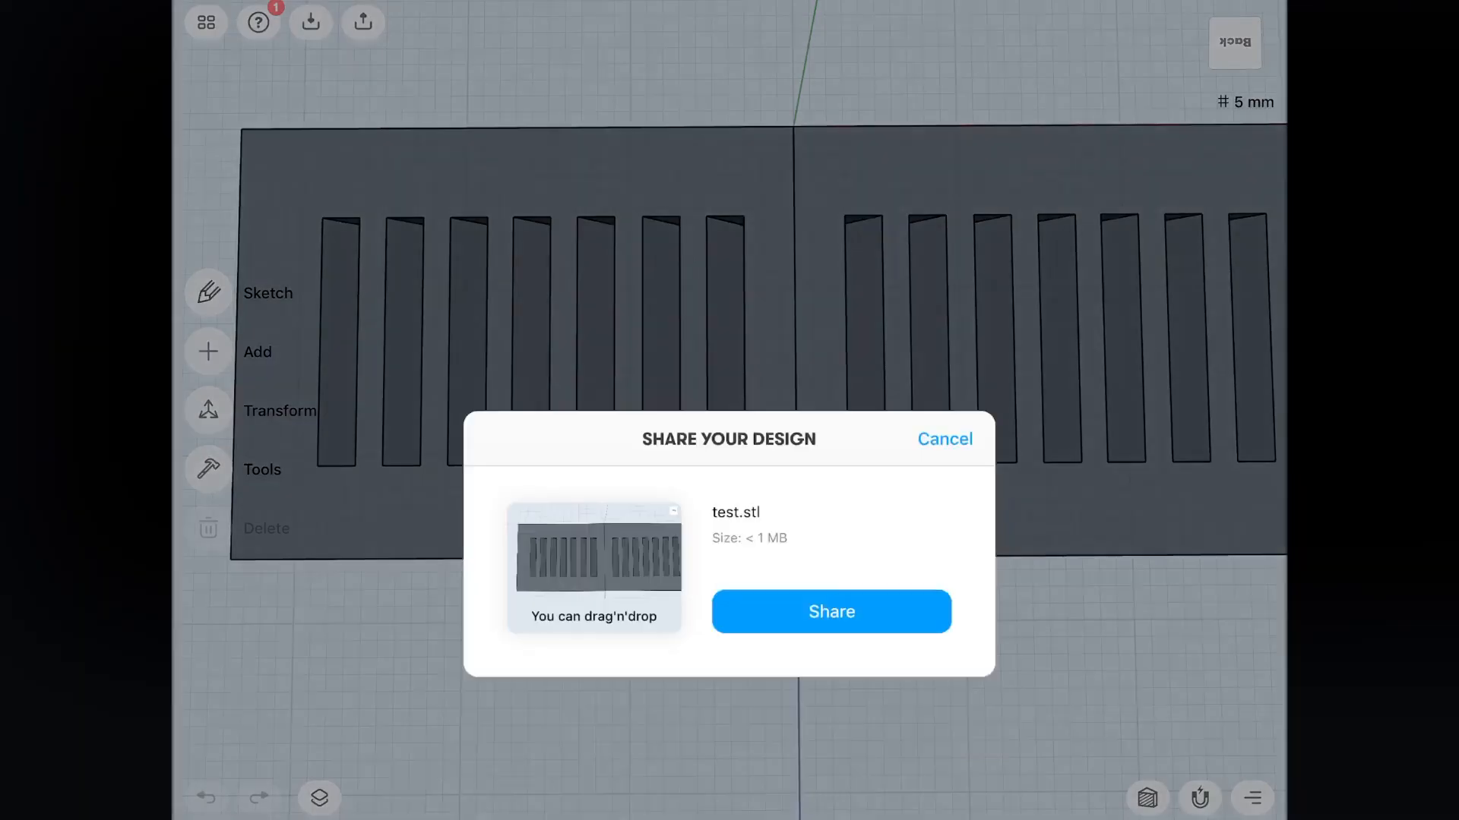
pyautogui.click(830, 611)
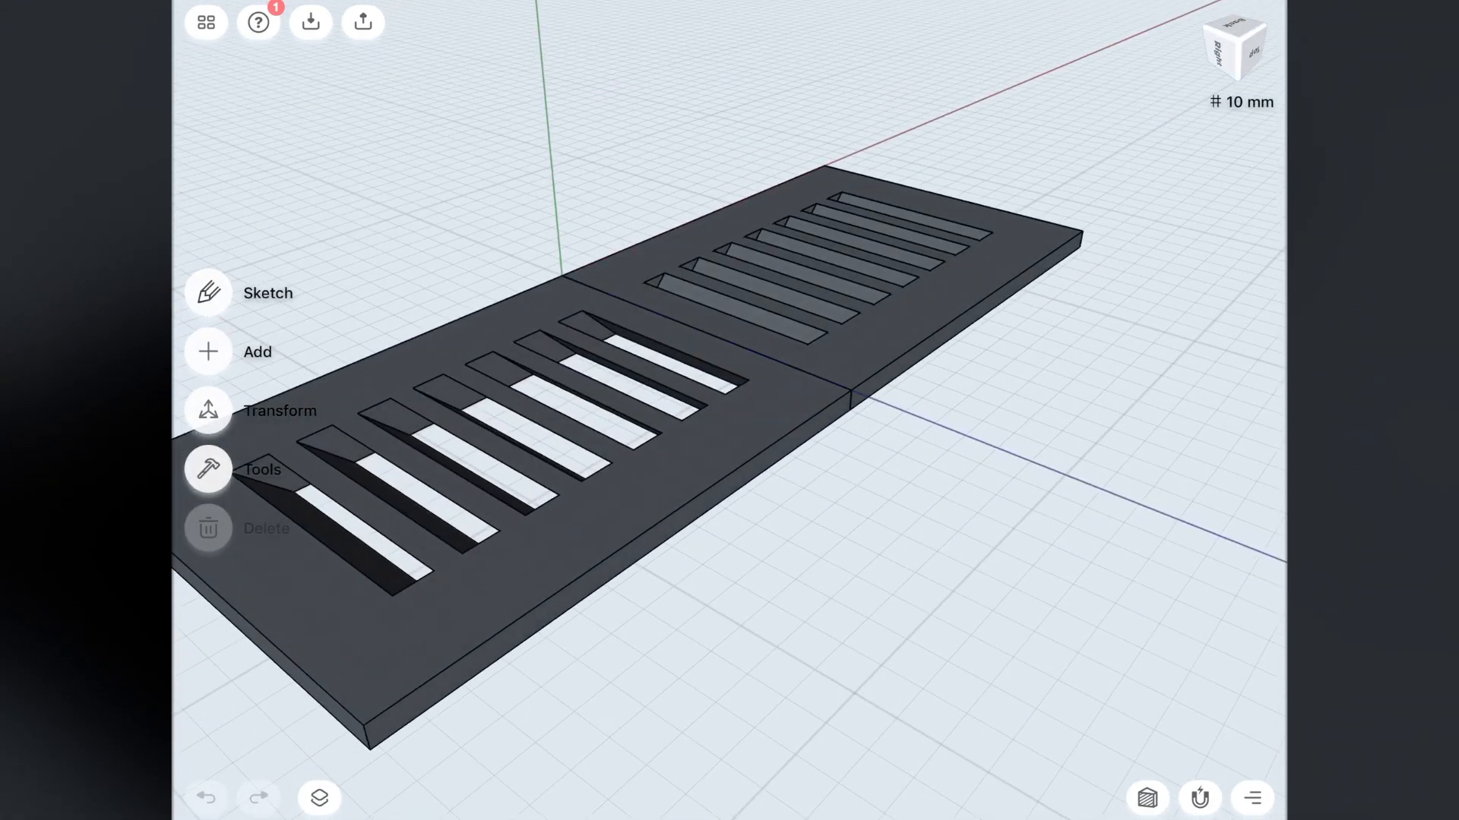
# Start a new sketch with the pen tool ready
pyautogui.click(268, 292)
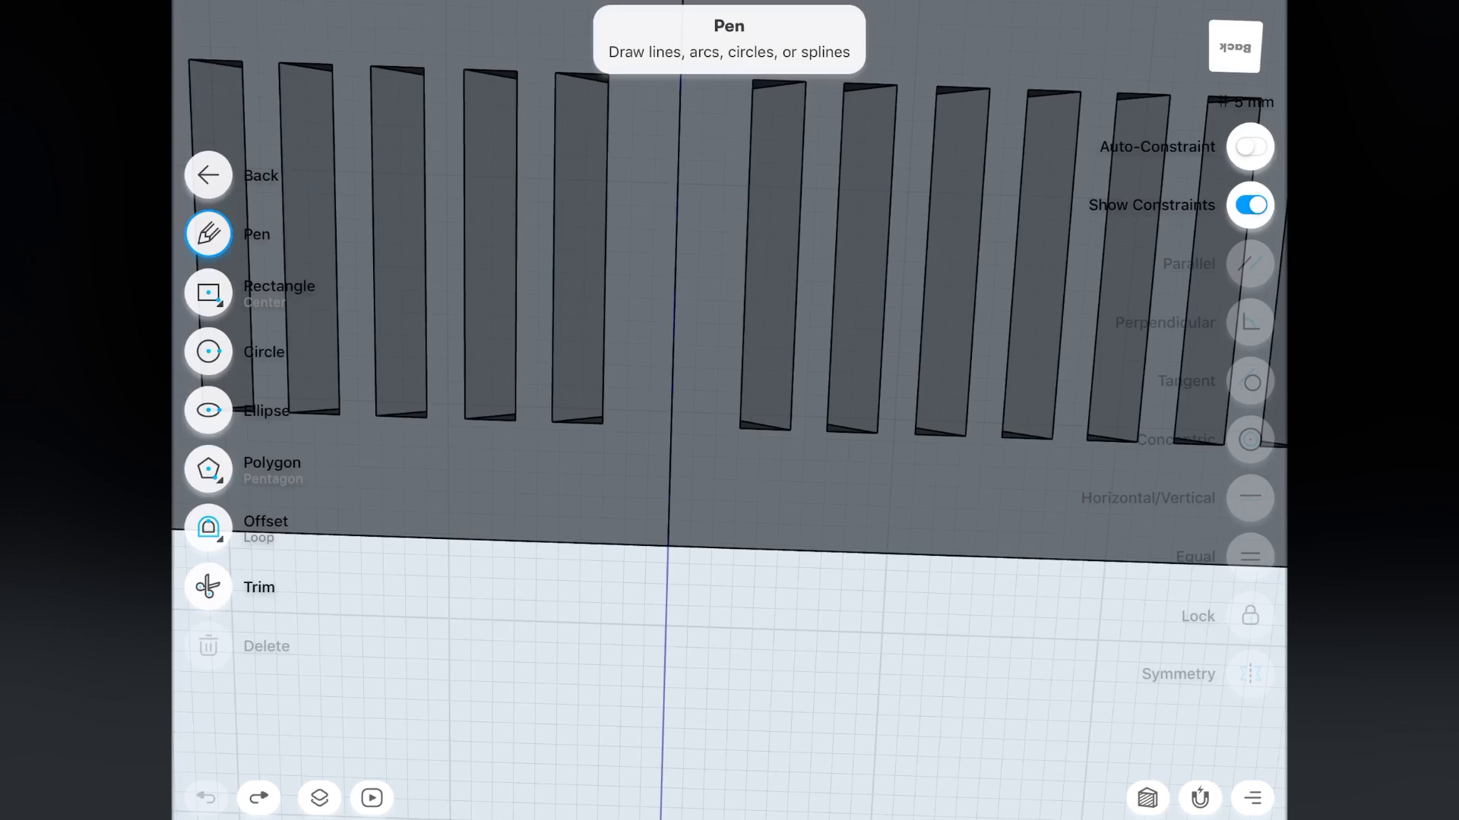
# Preview the rectangle and ellipse tools, then switch to circles for the 60 mm circle
pyautogui.click(209, 292)
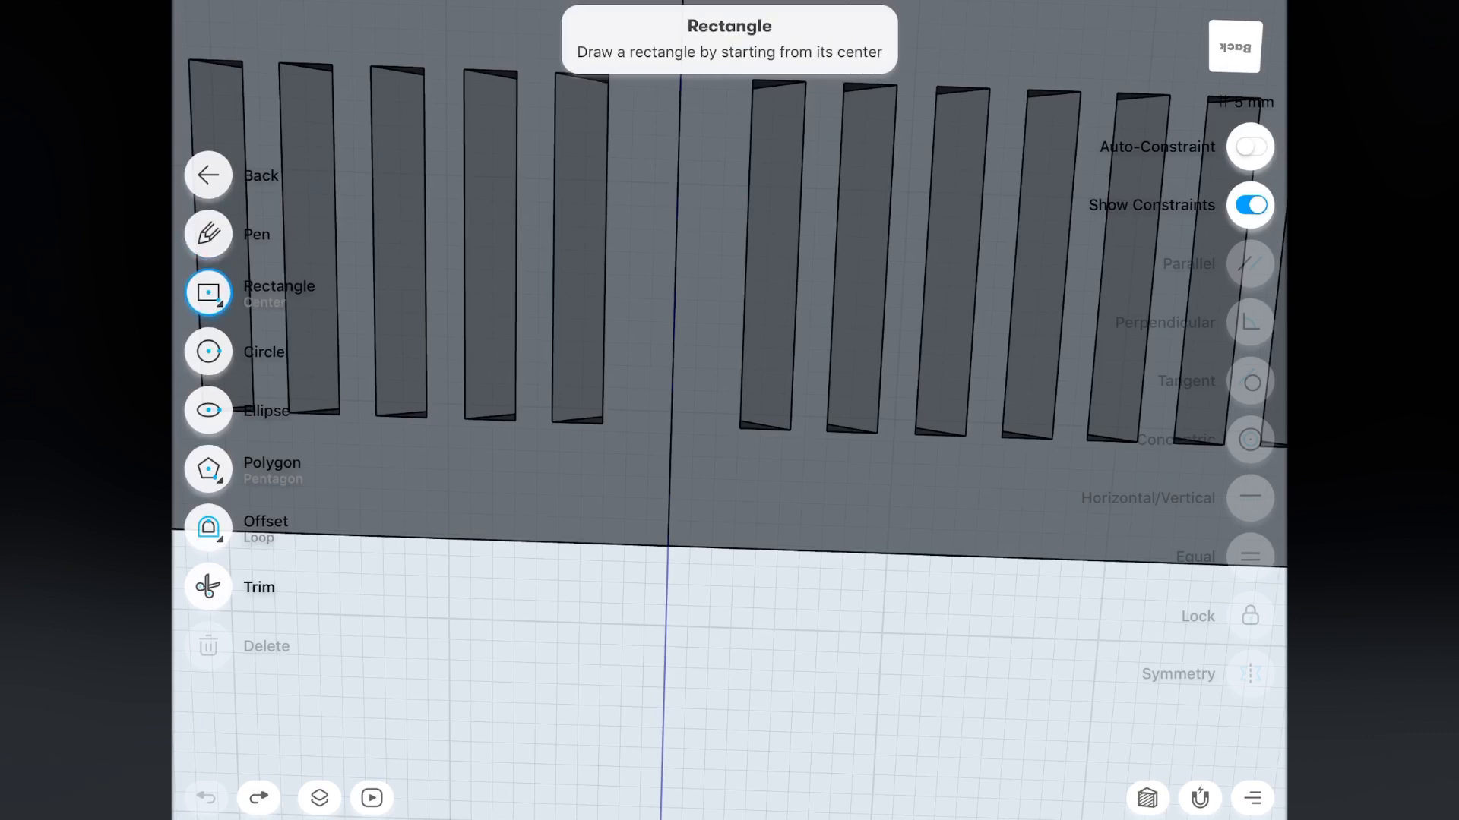
pyautogui.click(208, 292)
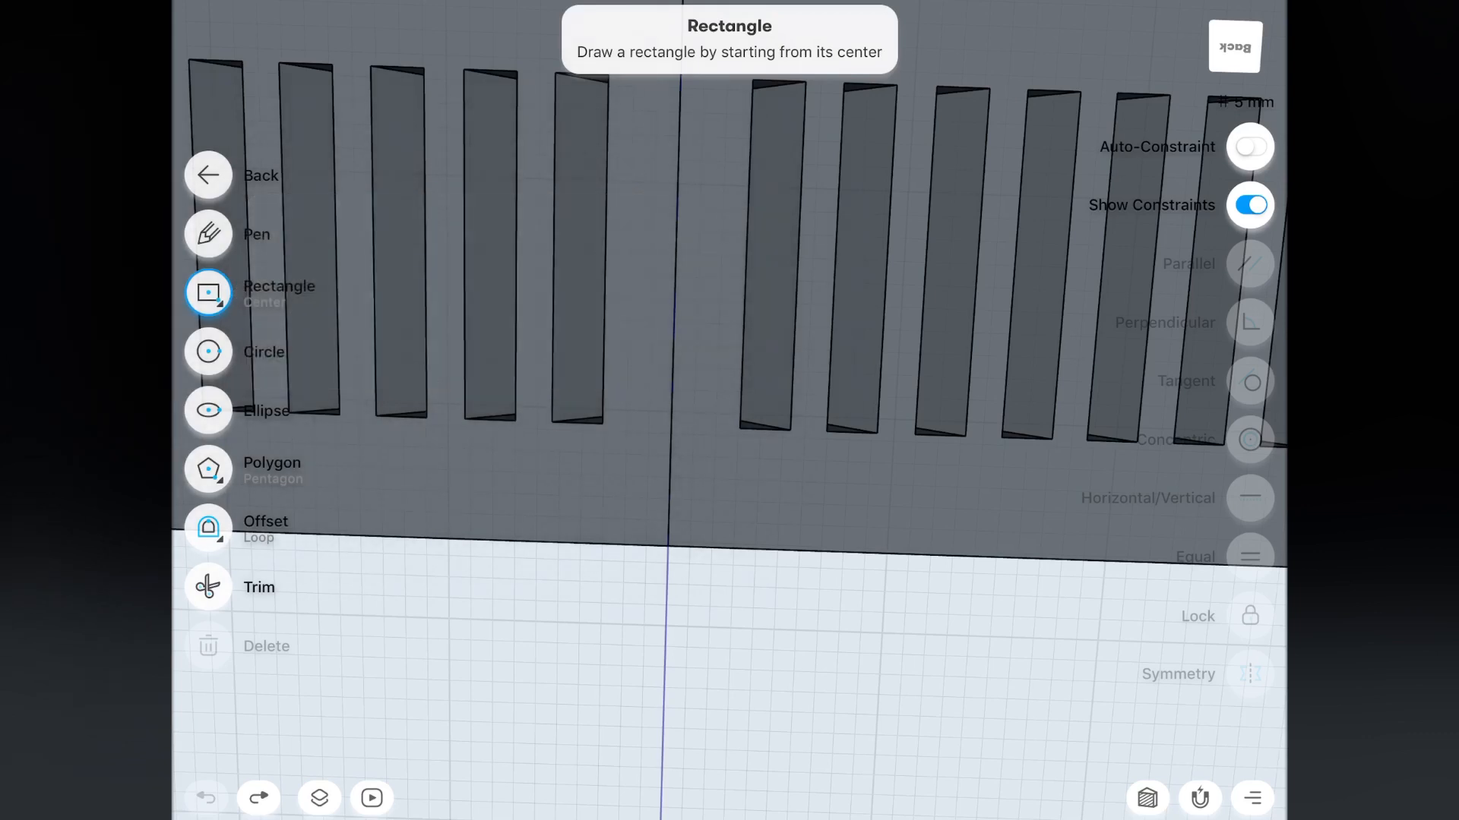
pyautogui.click(208, 411)
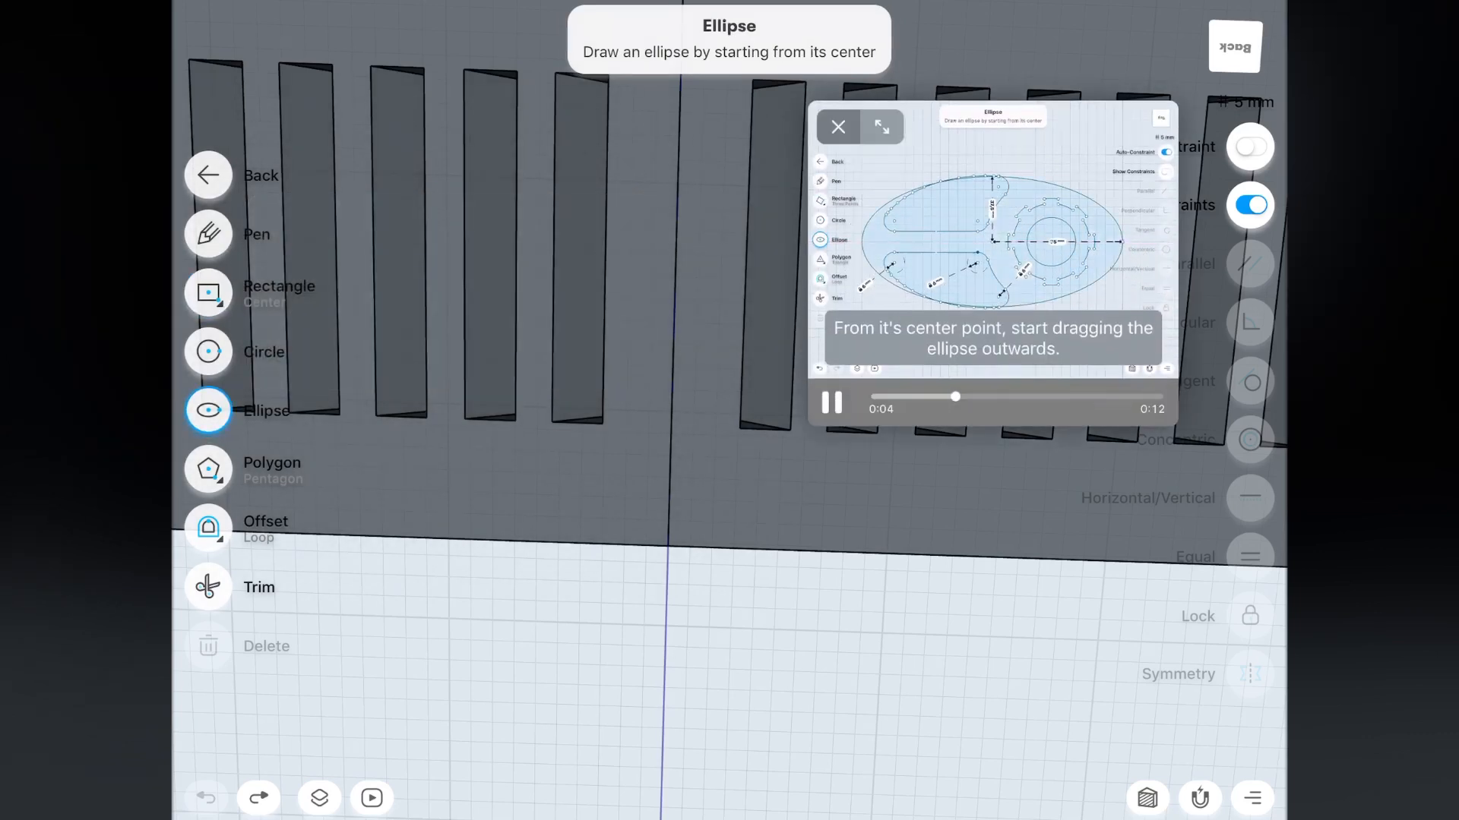
pyautogui.click(835, 126)
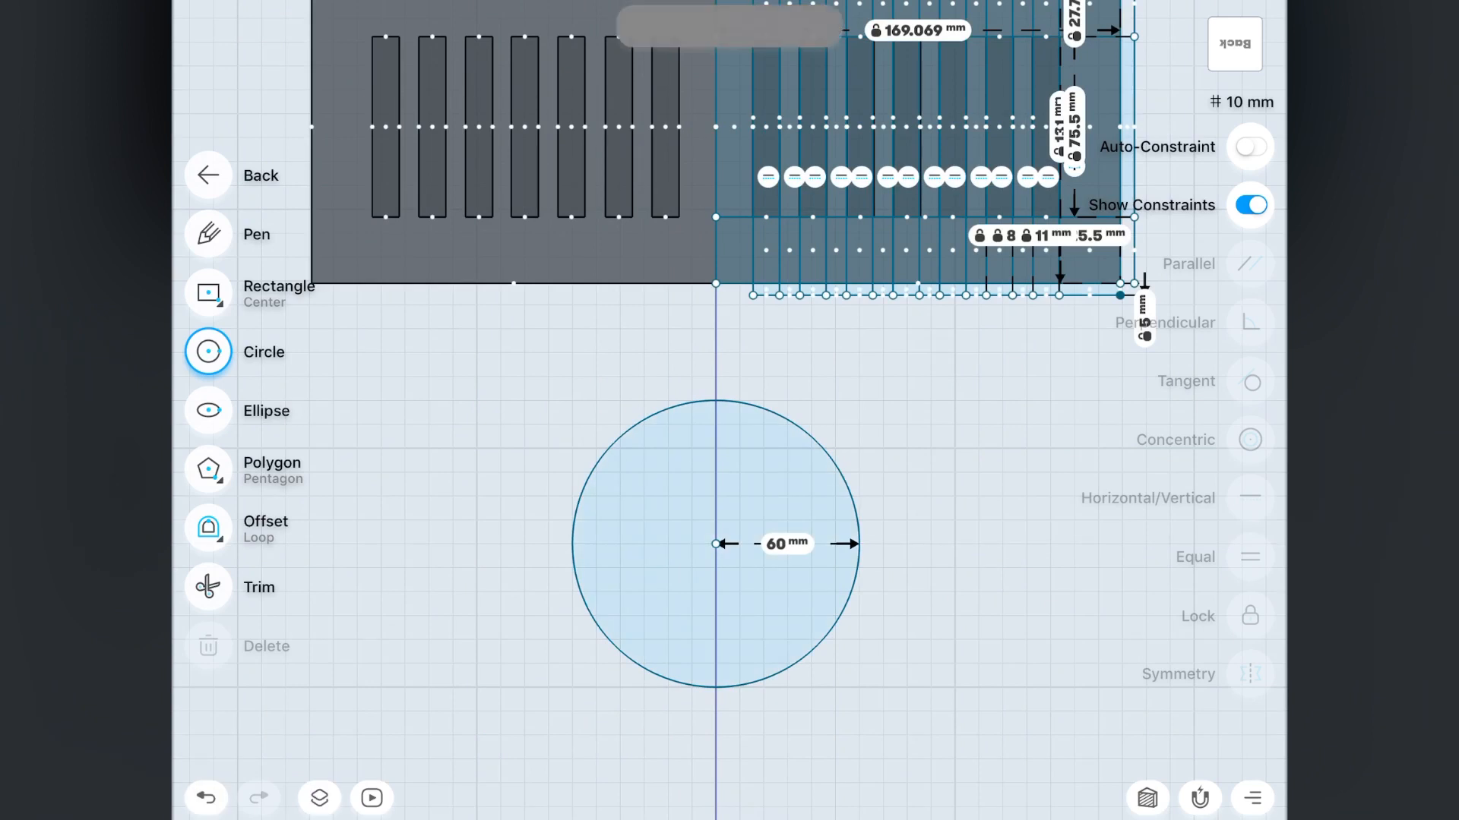
# Offset the circle inward into a ring, then undo both the ring and the circle
pyautogui.click(208, 527)
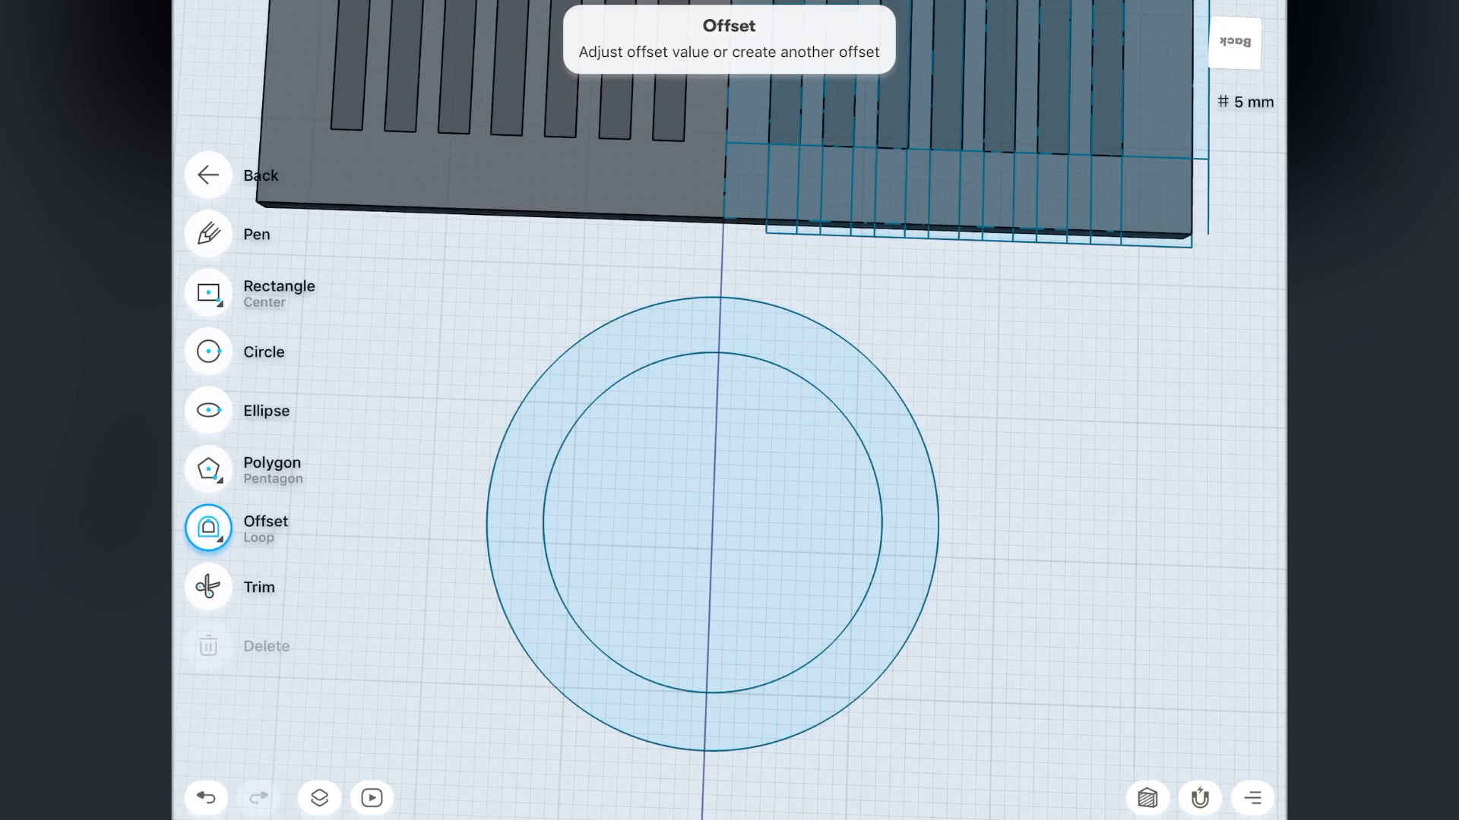
pyautogui.click(205, 798)
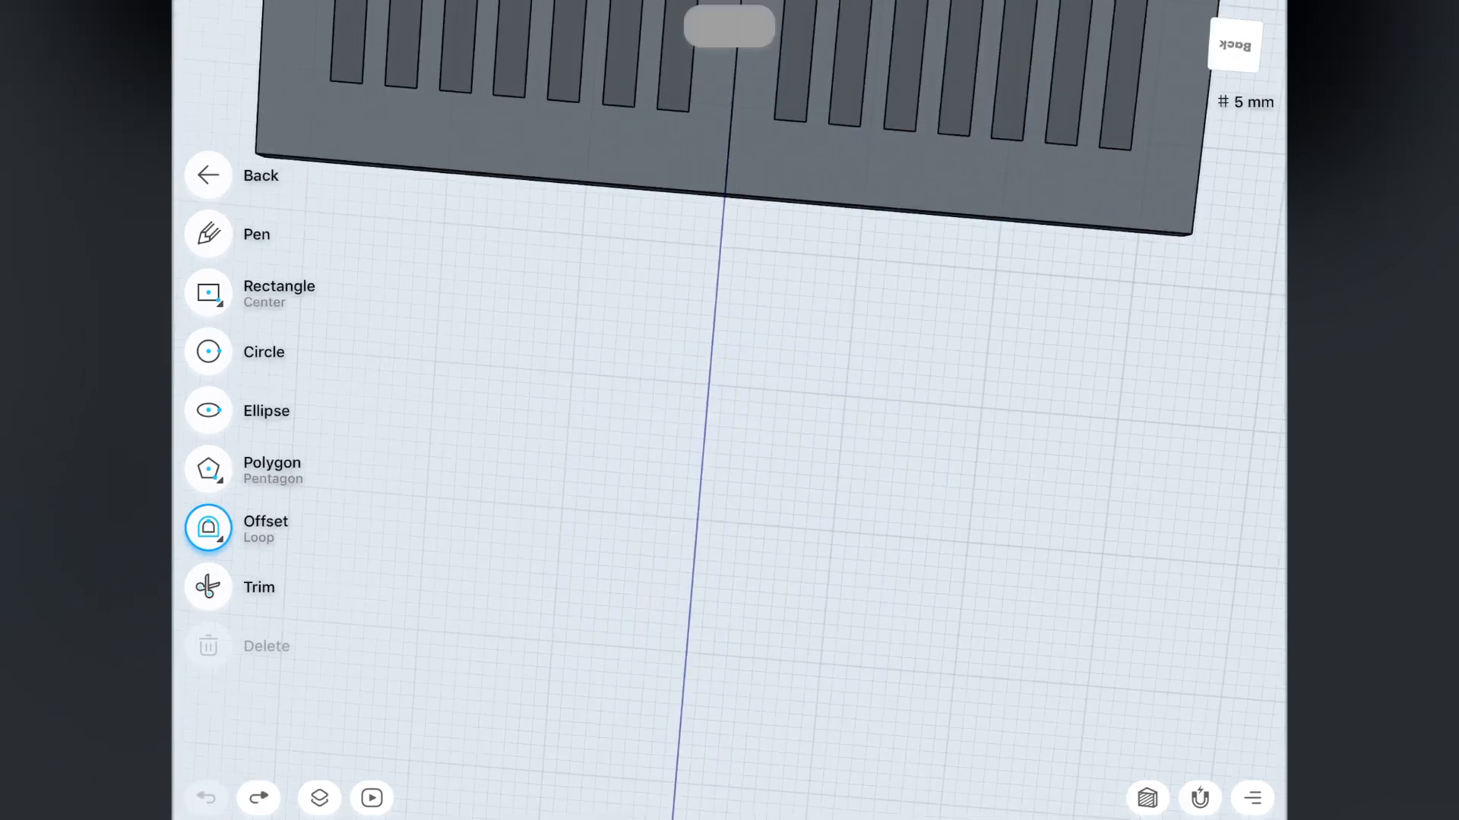
# Leave the empty sketch and return to the model's transform tools
pyautogui.click(208, 527)
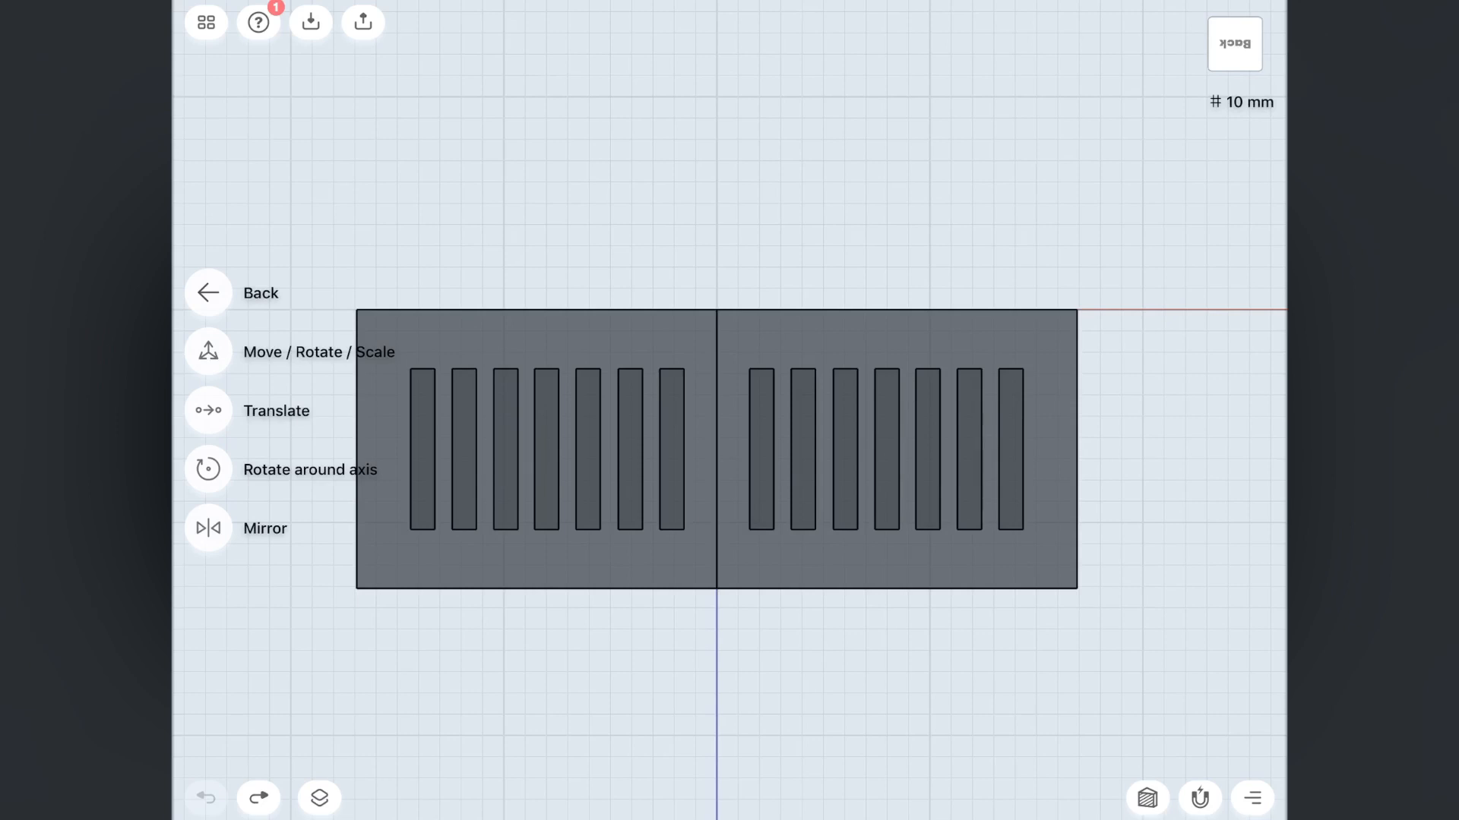
# Move the vent cover downward on the grid, then undo the move
pyautogui.click(275, 412)
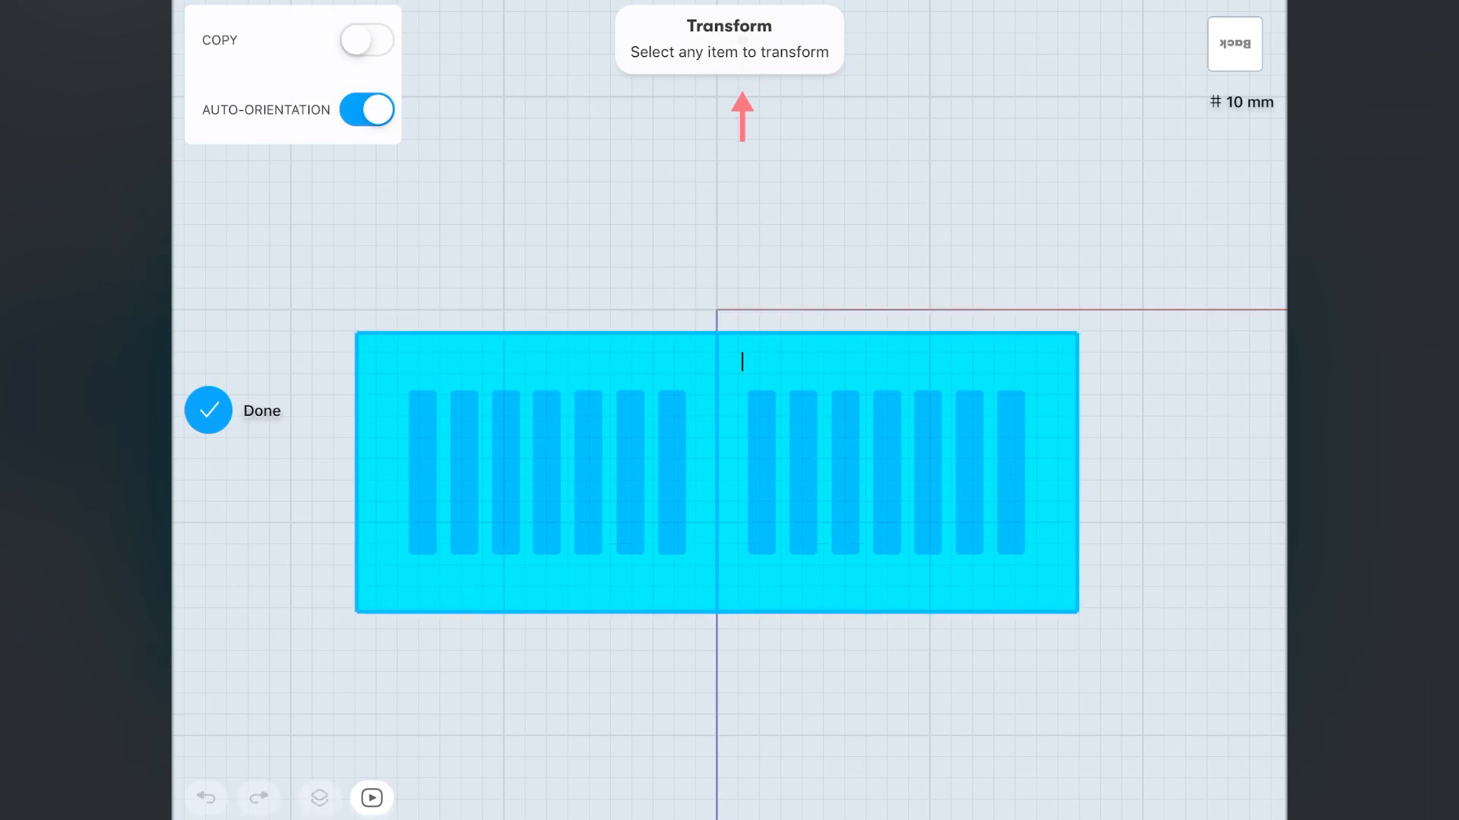
pyautogui.moveTo(741, 126); pyautogui.dragTo(742, 167)
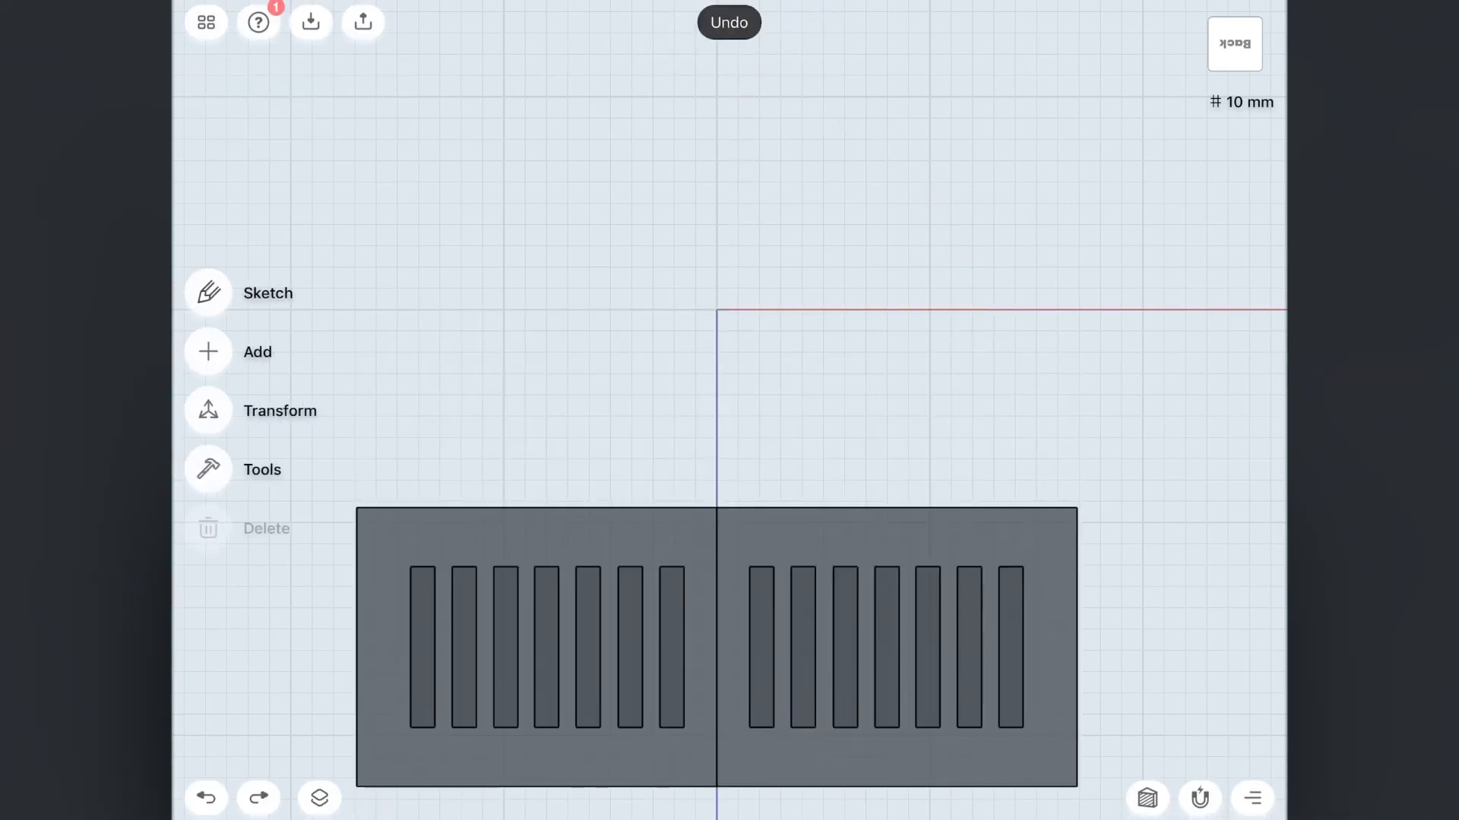
pyautogui.click(206, 797)
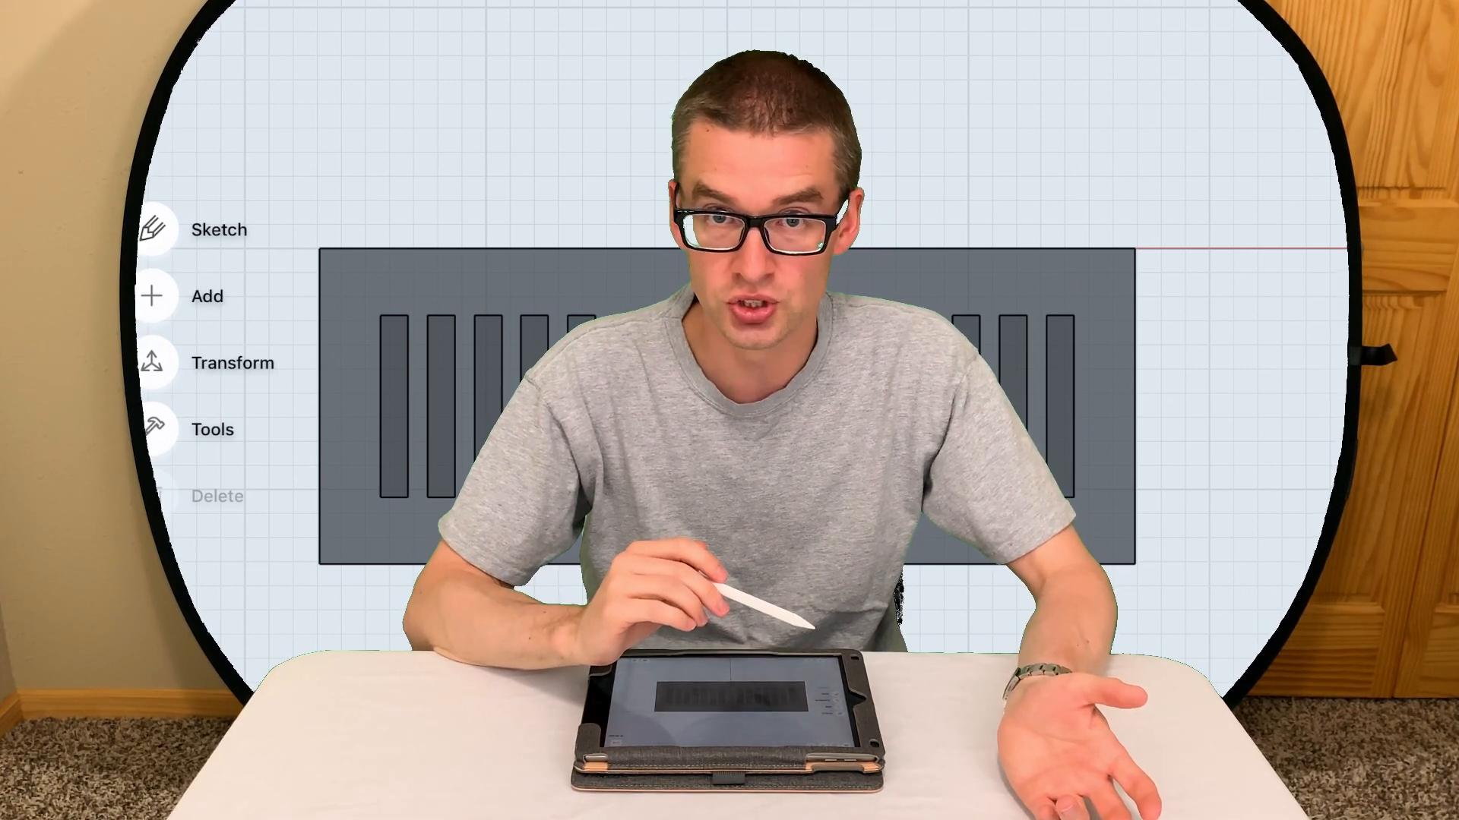
# Select the circle face, try a Loft from the modelling tools and back out of it
pyautogui.click(205, 296)
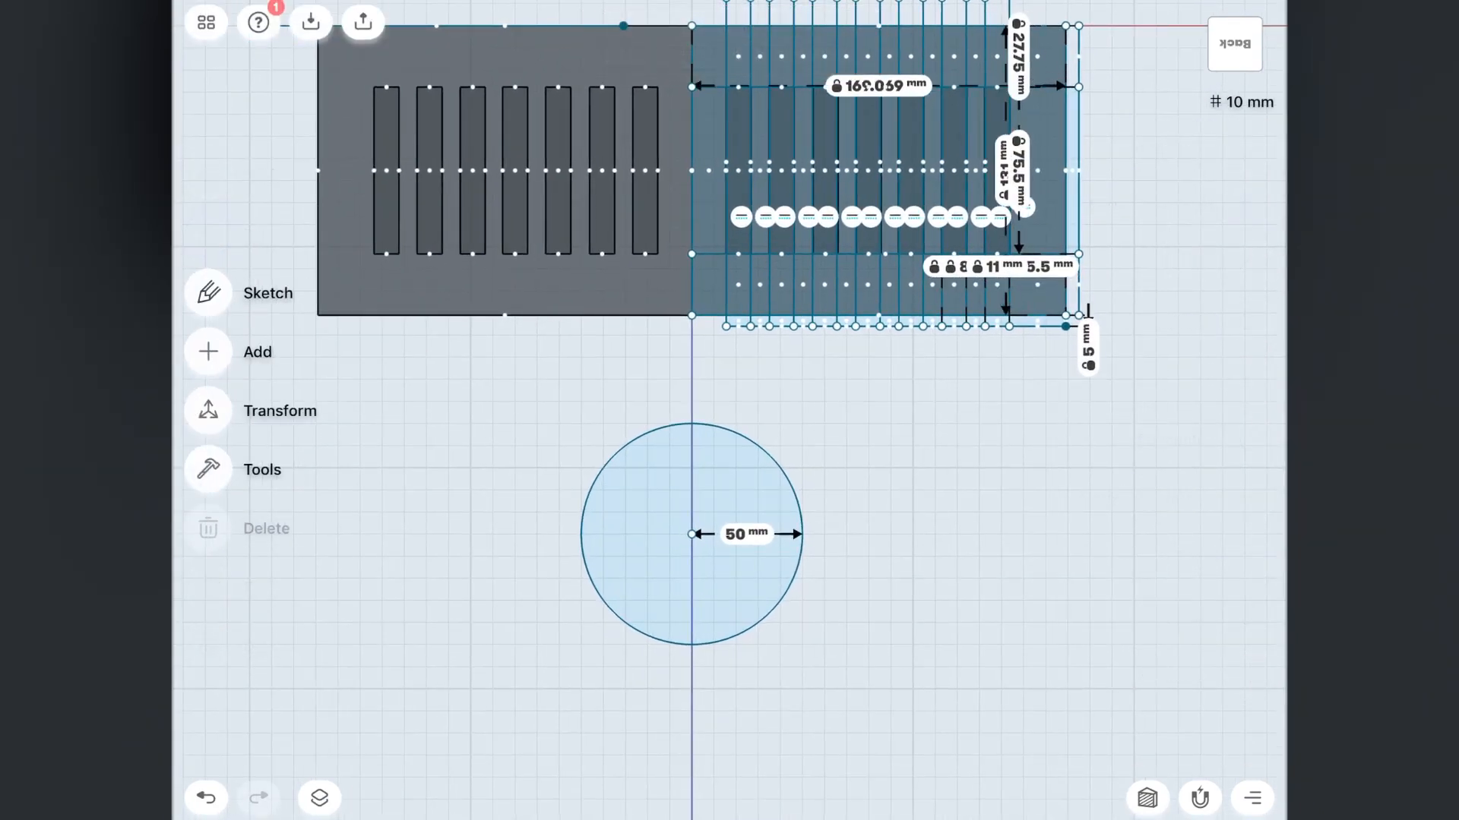
pyautogui.click(256, 351)
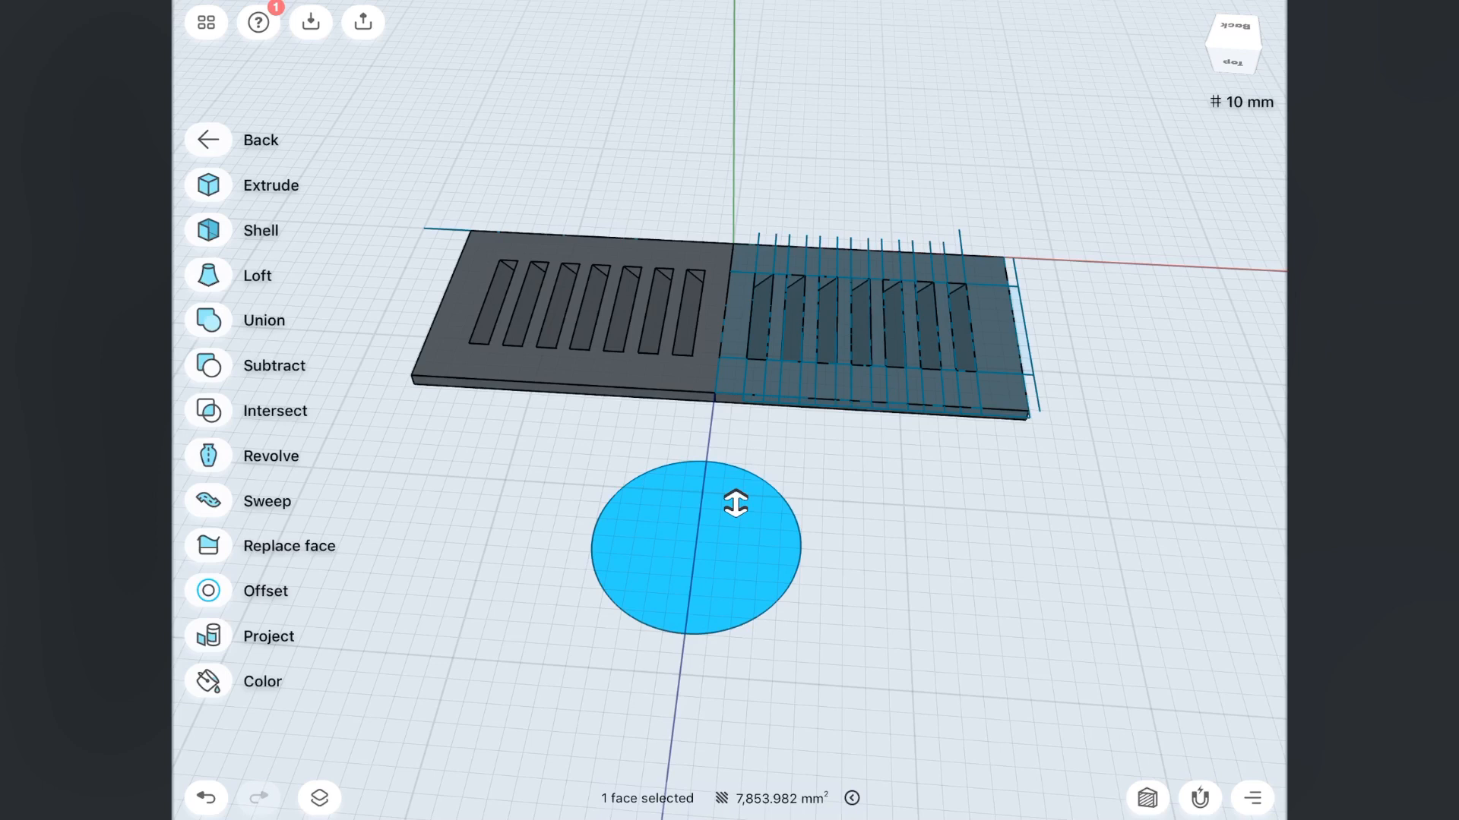
pyautogui.click(256, 275)
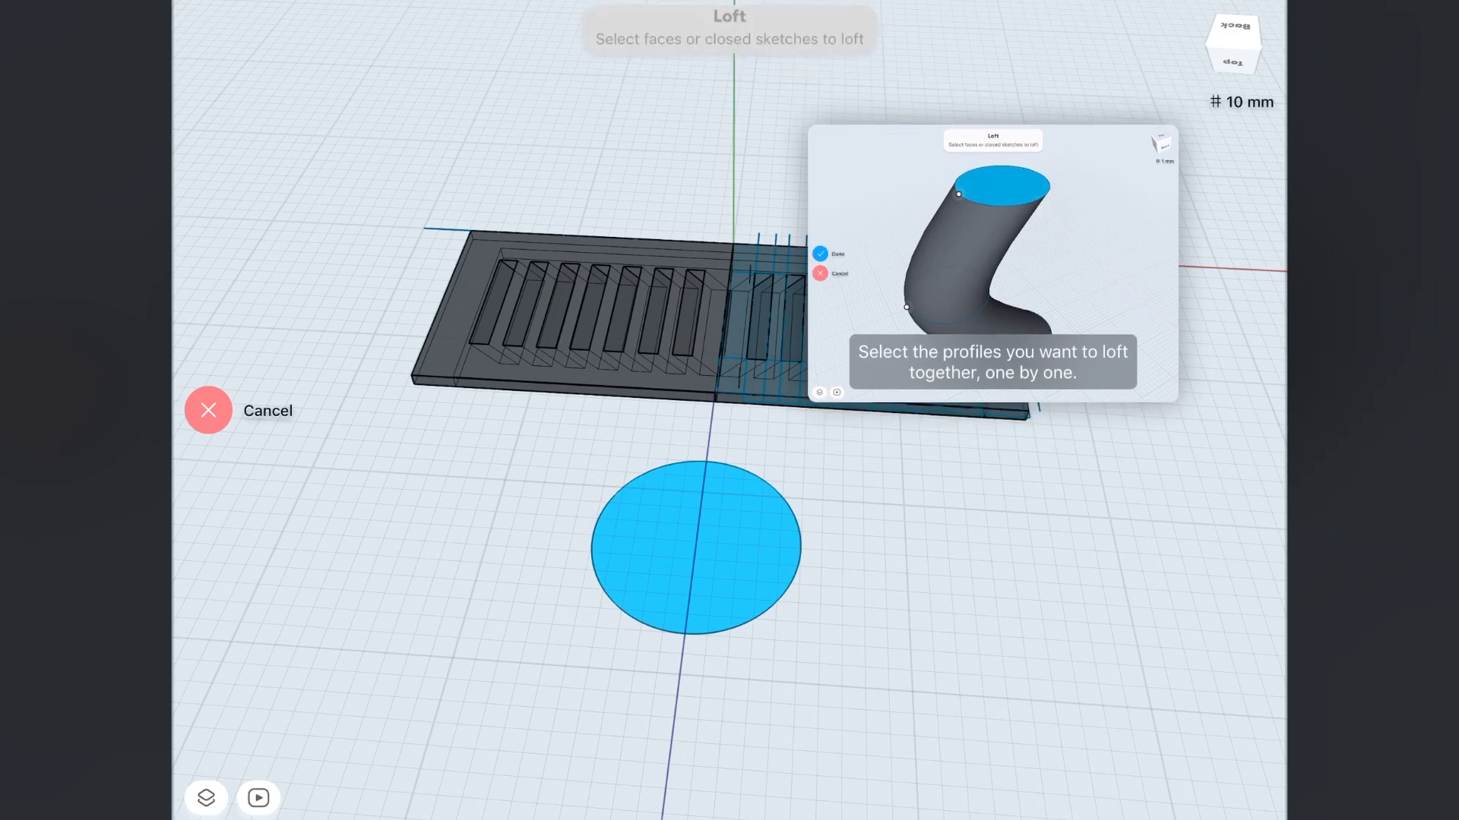
pyautogui.click(692, 546)
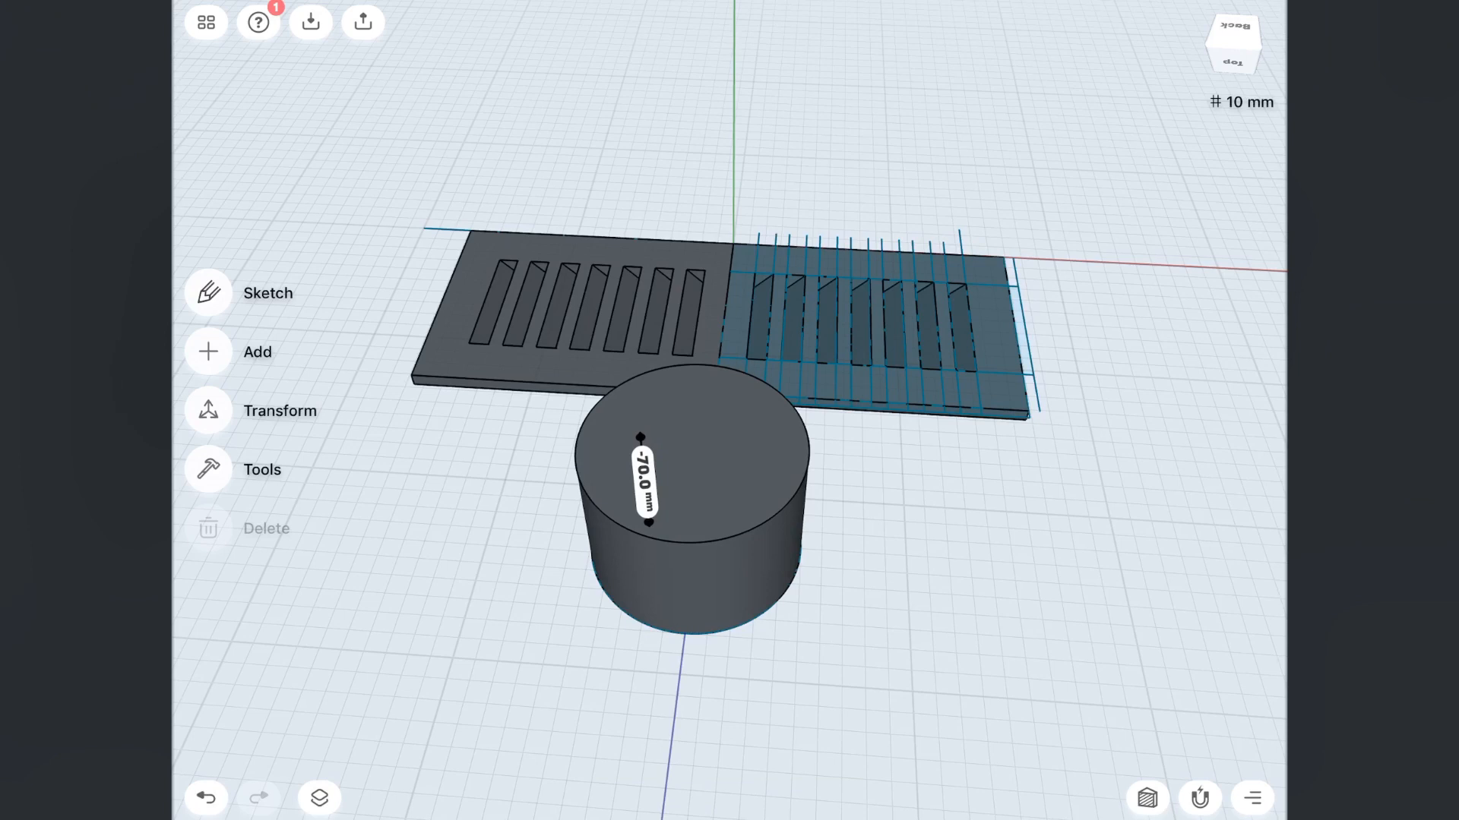
# With the circle extruded 70 mm into a cylinder, start the Shell tool to hollow it
pyautogui.click(257, 351)
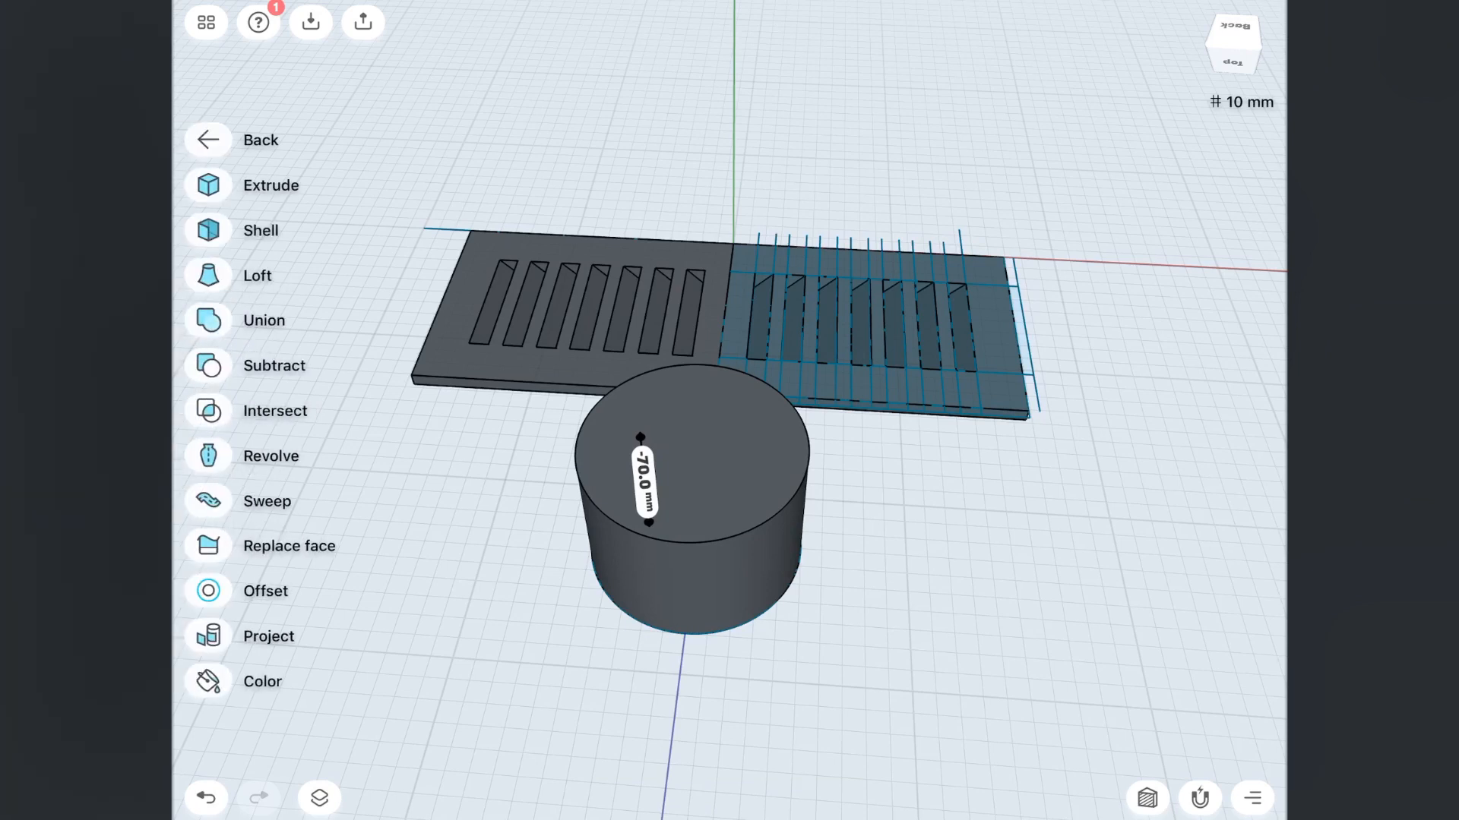
pyautogui.click(255, 275)
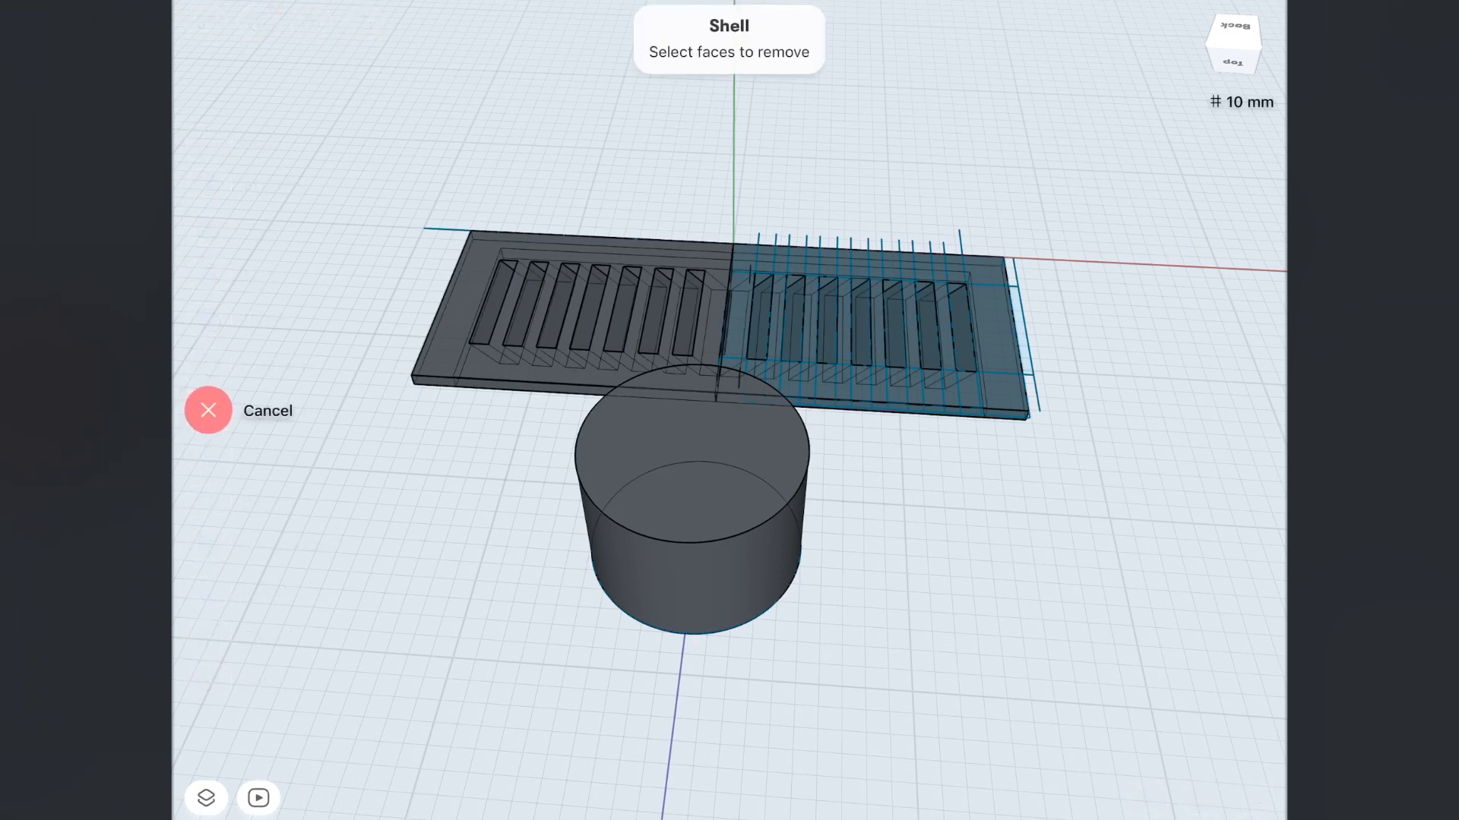
# Shell the cylinder with the top face removed and 5 mm wall thickness
pyautogui.click(692, 474)
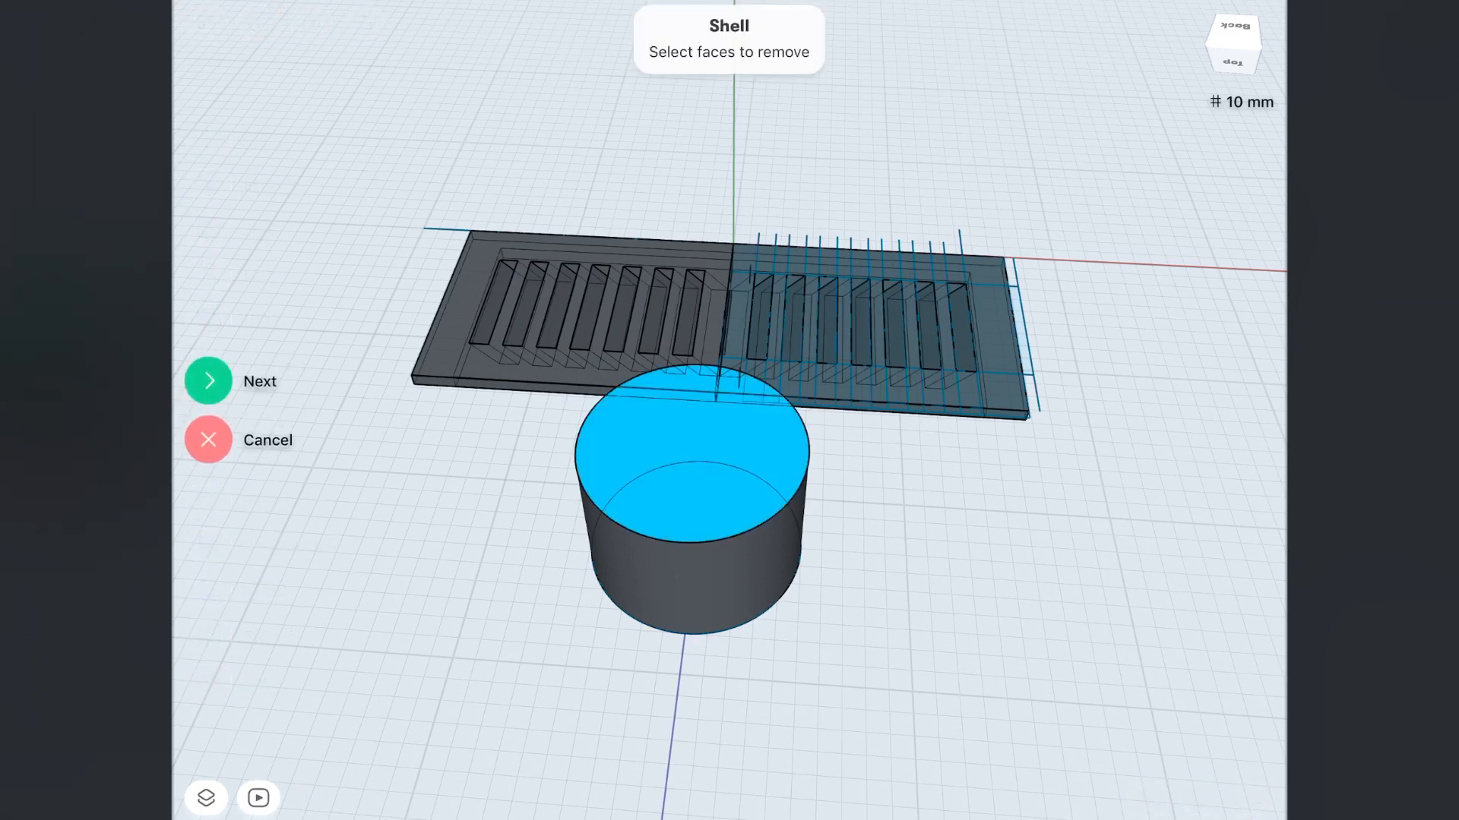
pyautogui.click(208, 380)
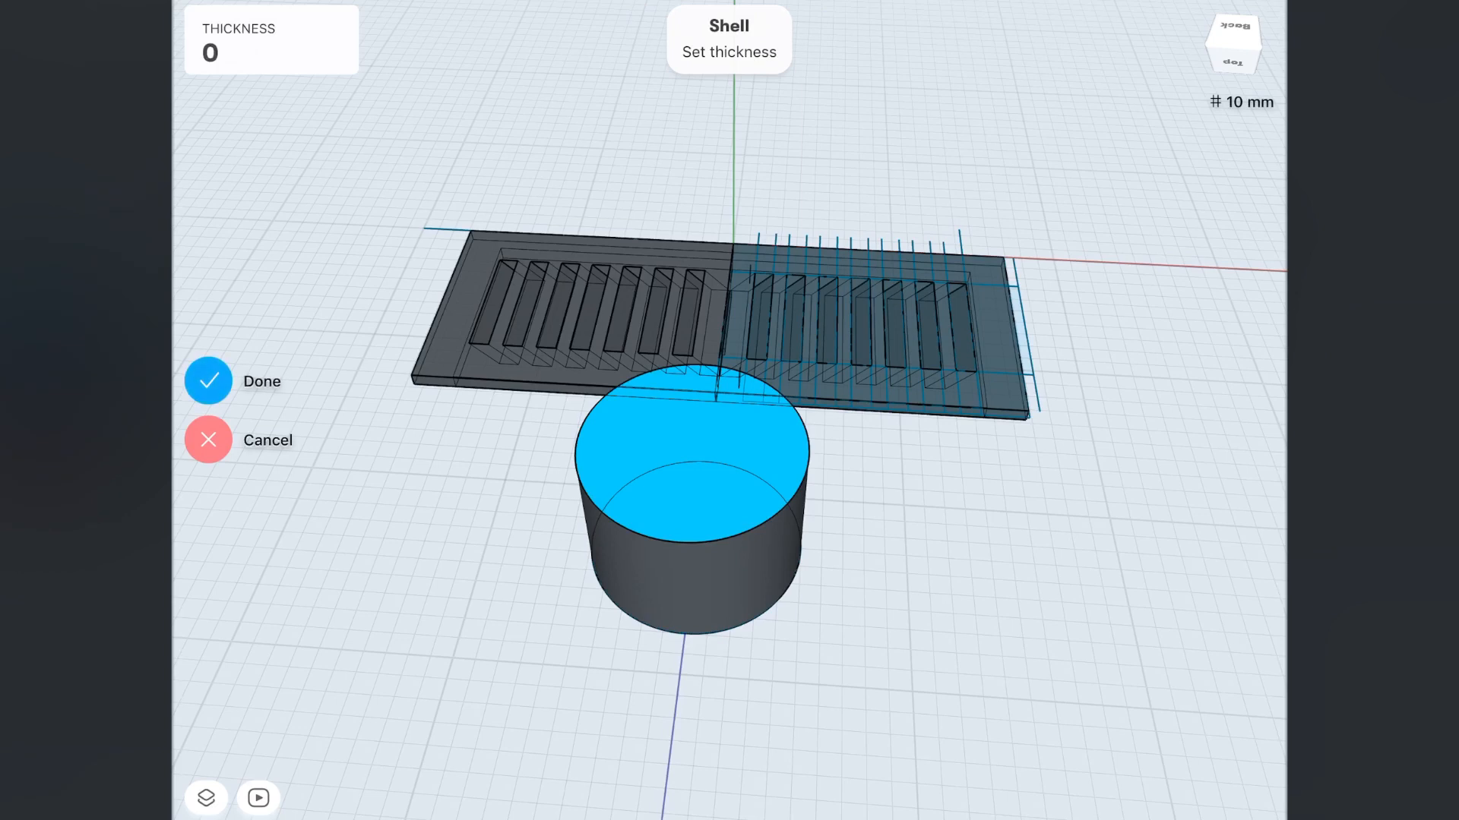
pyautogui.click(270, 52)
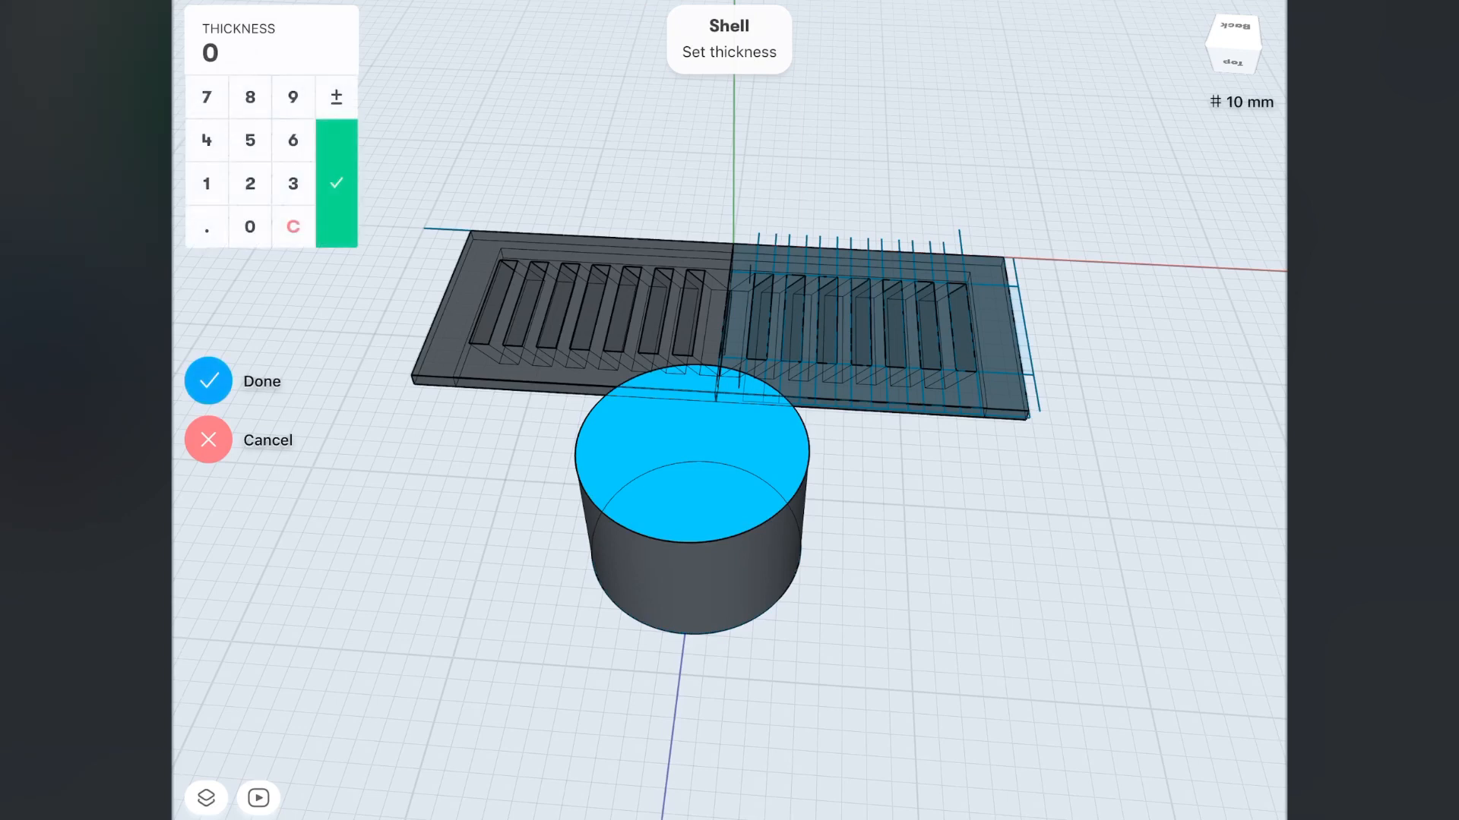
pyautogui.click(249, 139)
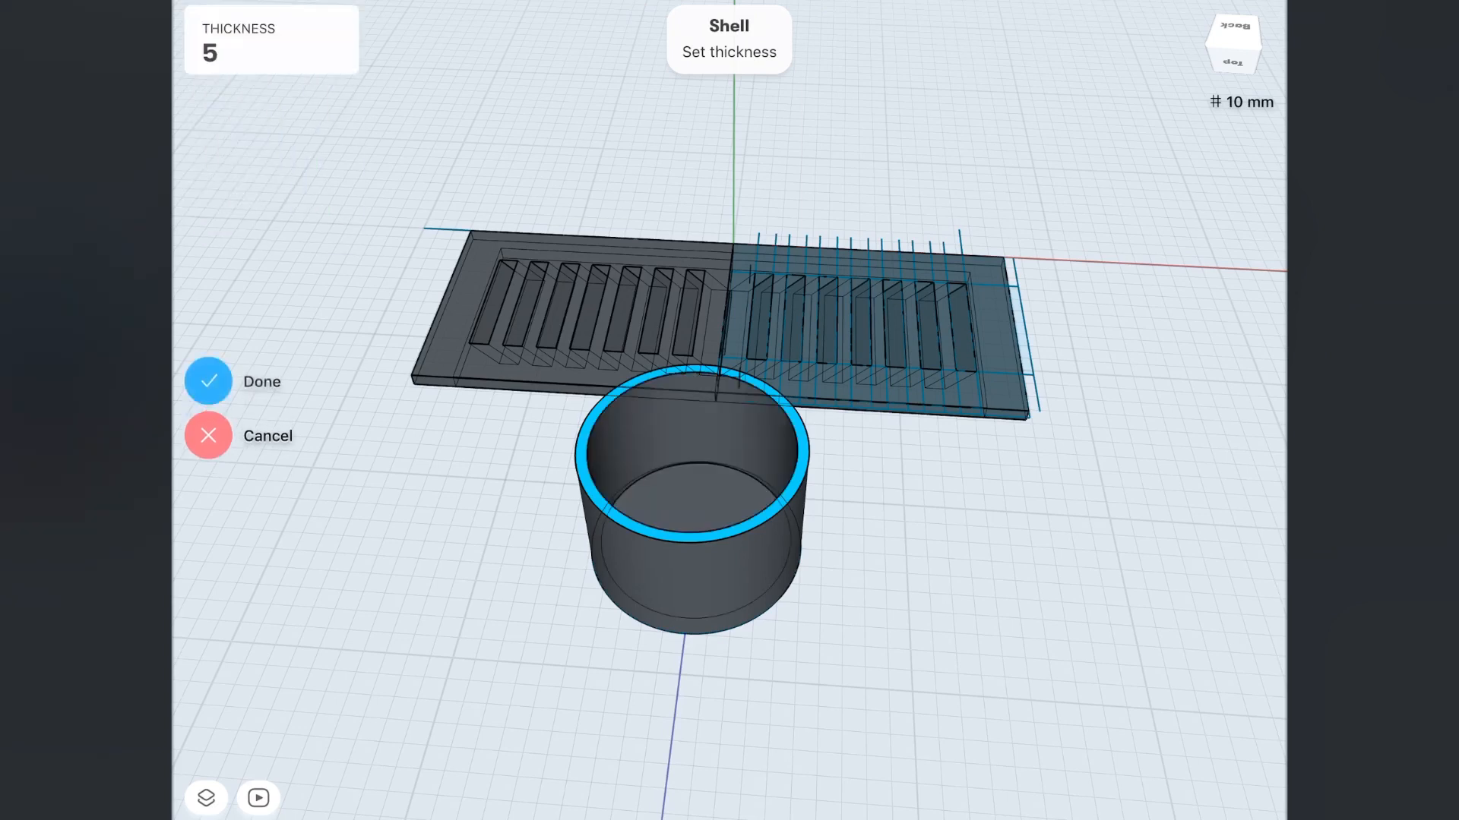
pyautogui.click(208, 381)
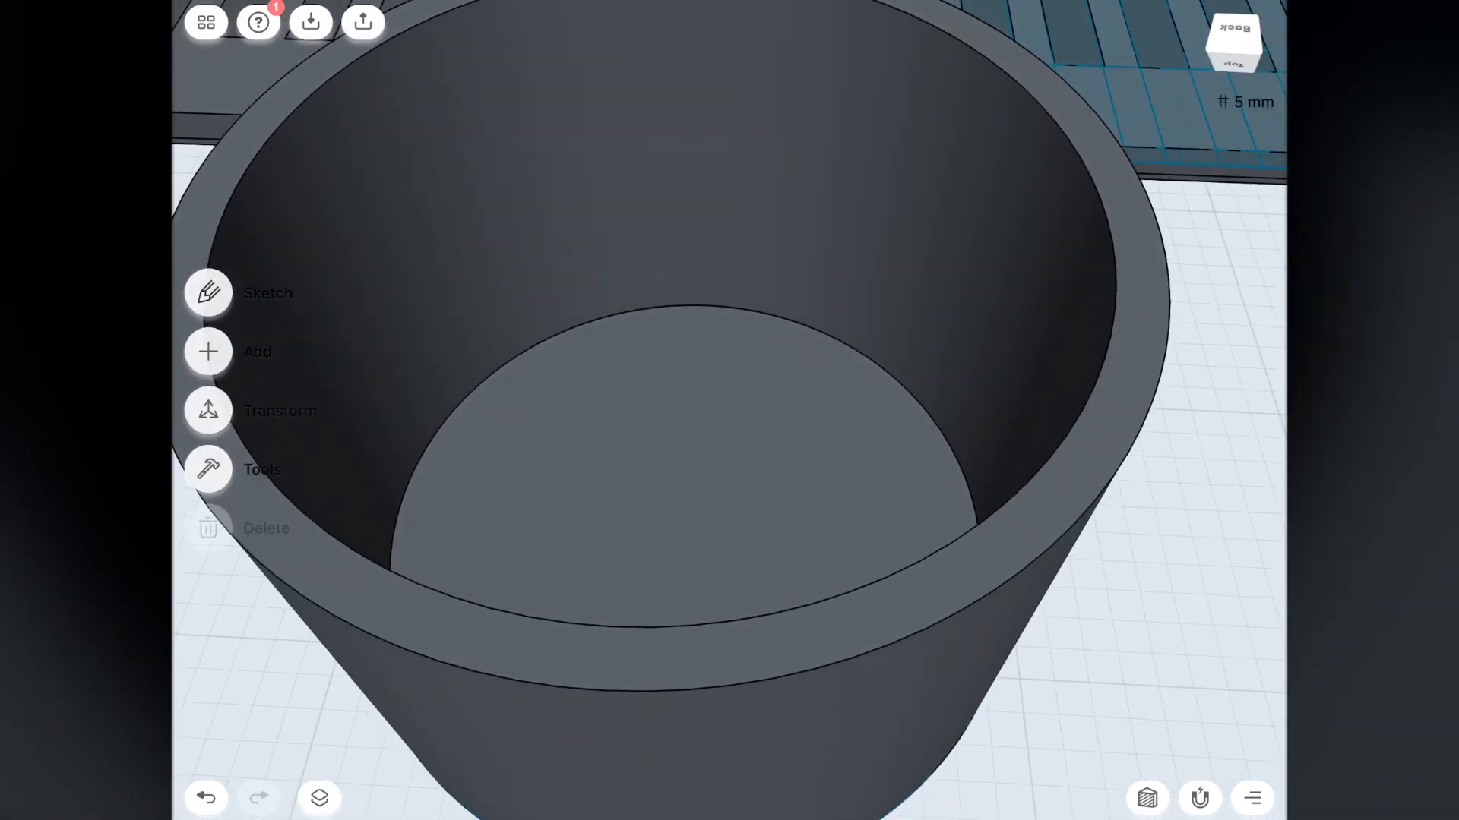
# Fillet the inner and outer rim edges, reducing the radius so the blends don't overlap
pyautogui.click(632, 314)
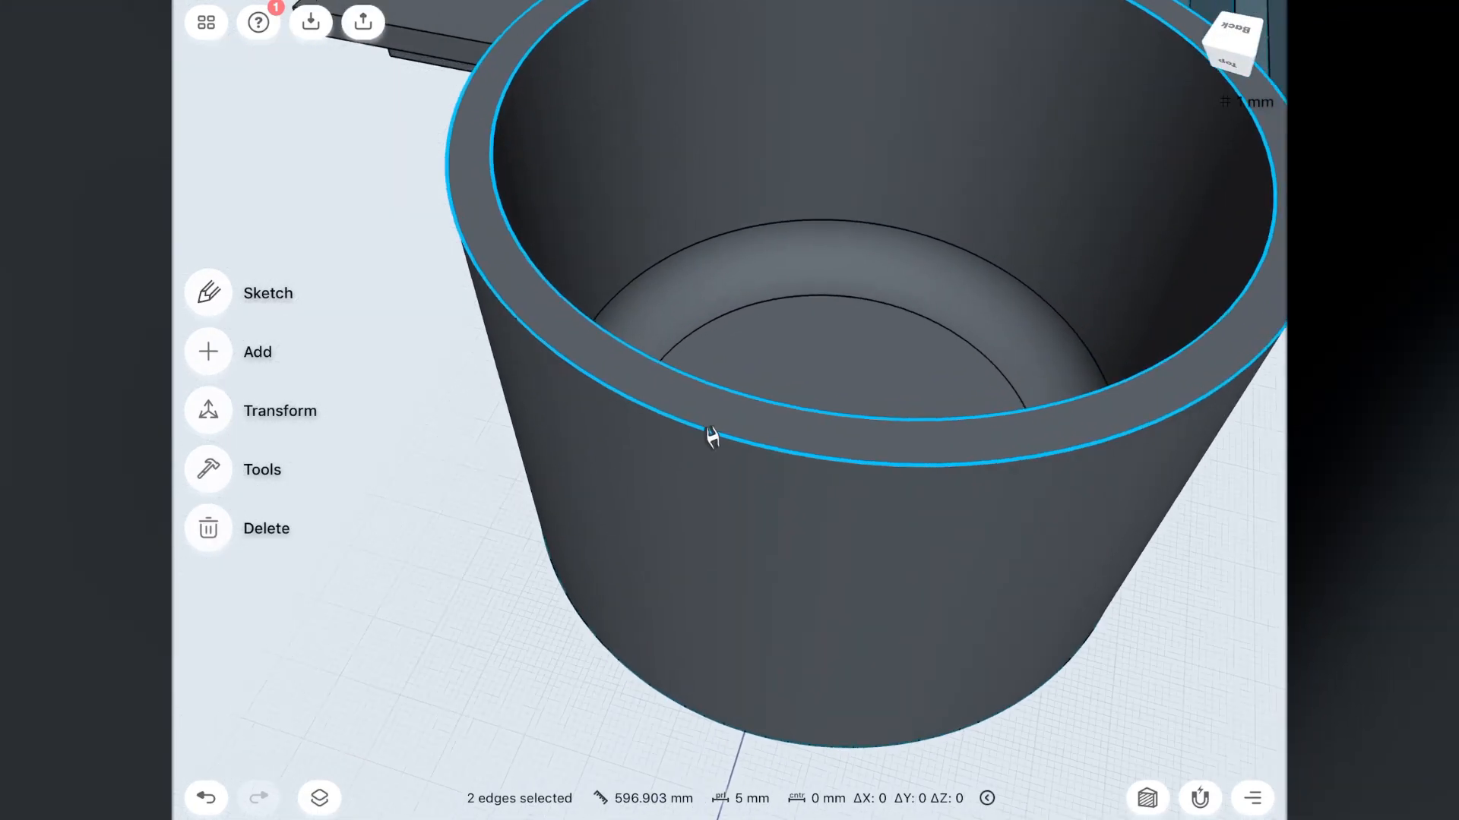
pyautogui.moveTo(711, 436); pyautogui.dragTo(749, 436)
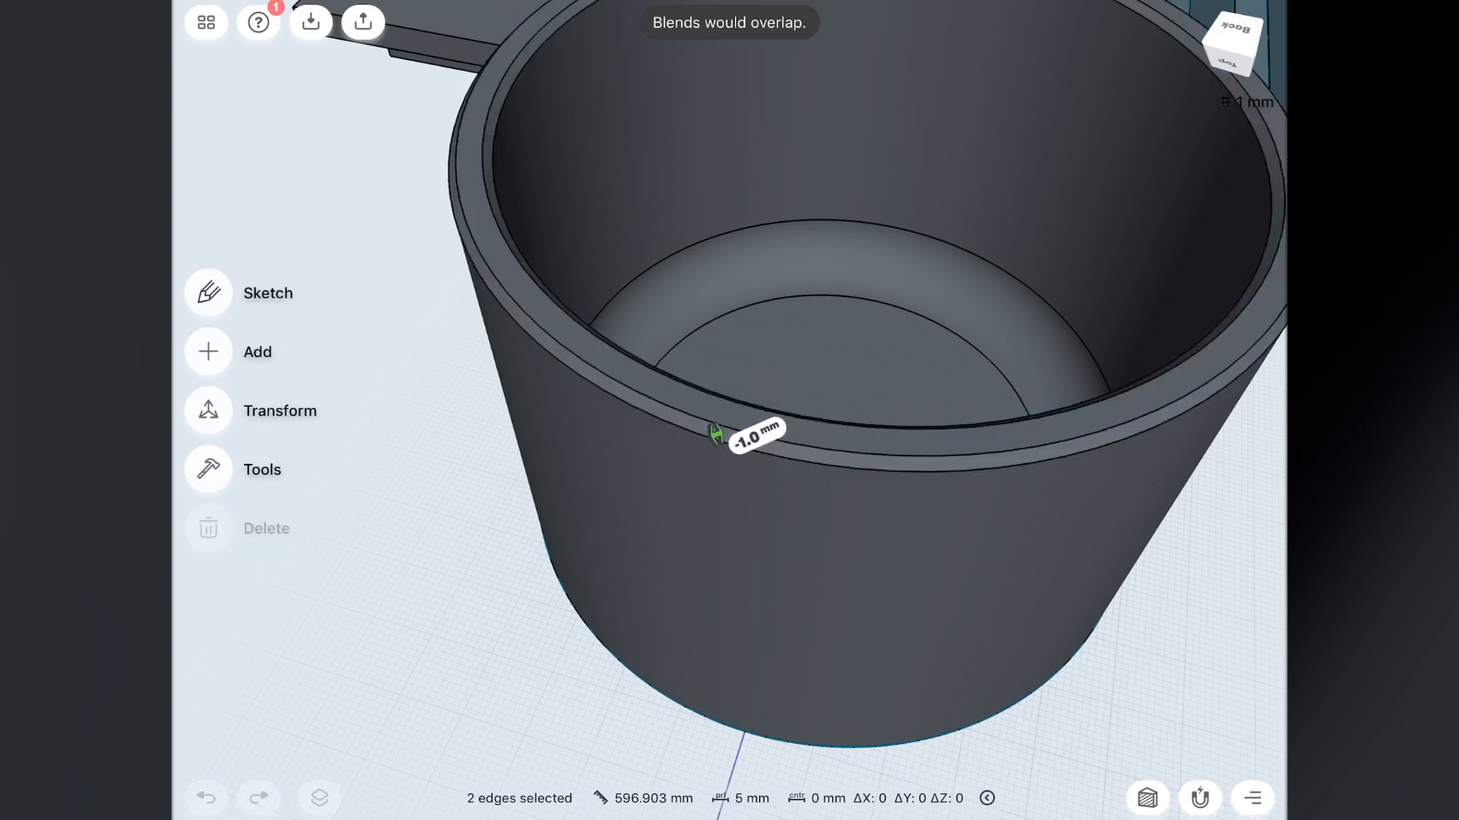
pyautogui.moveTo(731, 437); pyautogui.dragTo(759, 424)
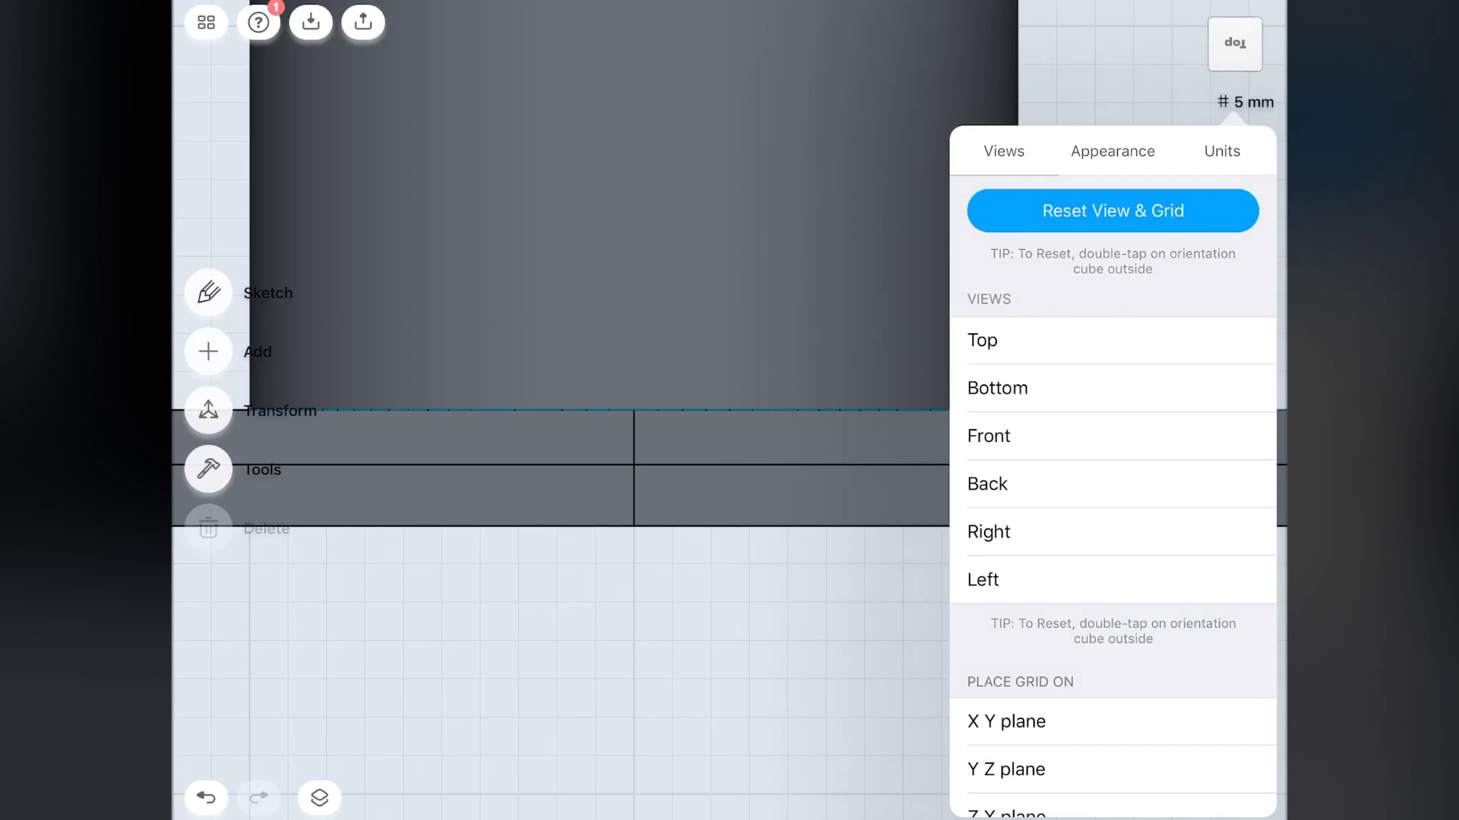
# Switch to the standard Front view via the orientation cube's Views list
pyautogui.click(1110, 210)
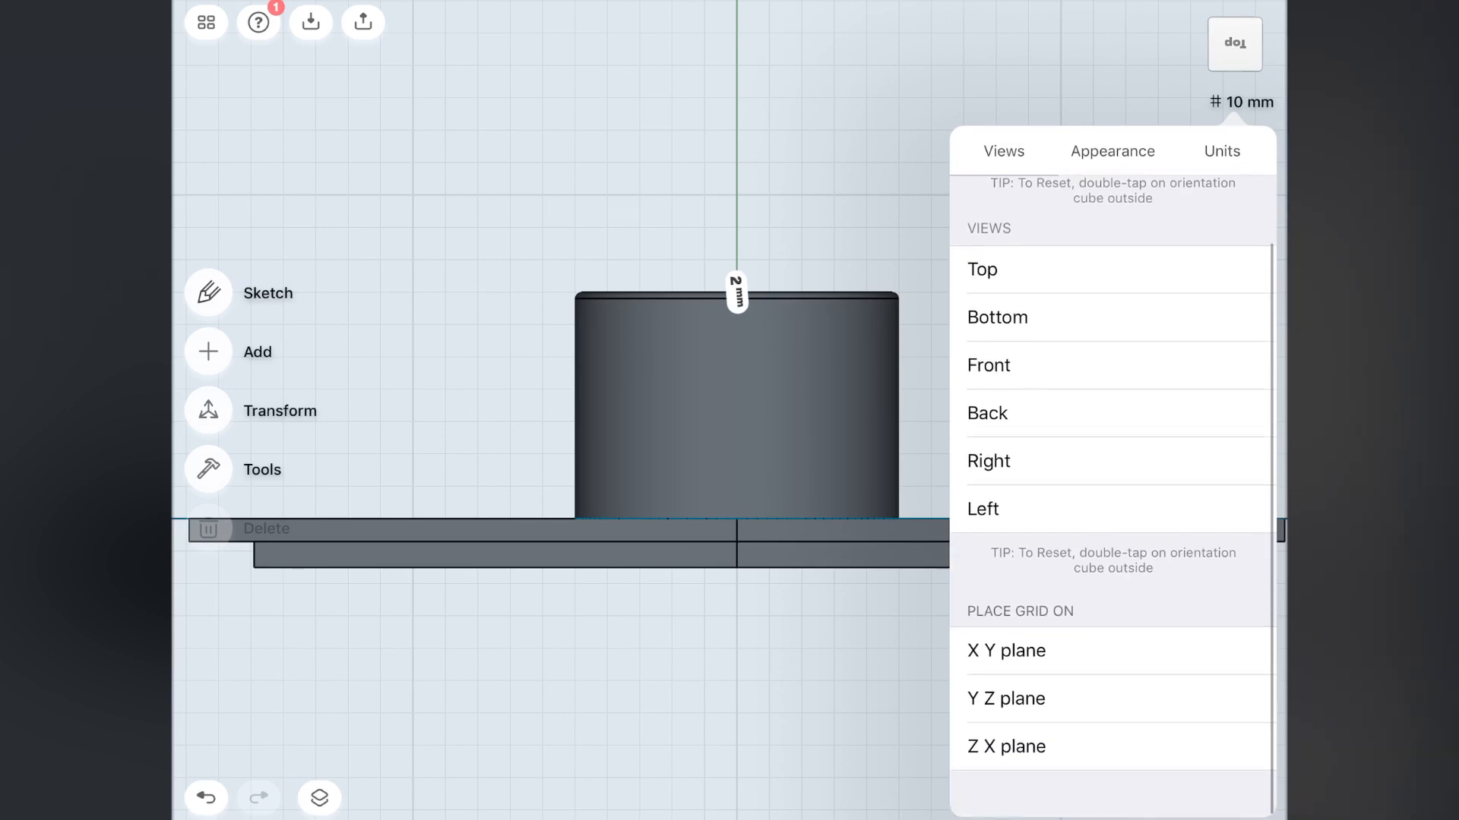
pyautogui.click(989, 370)
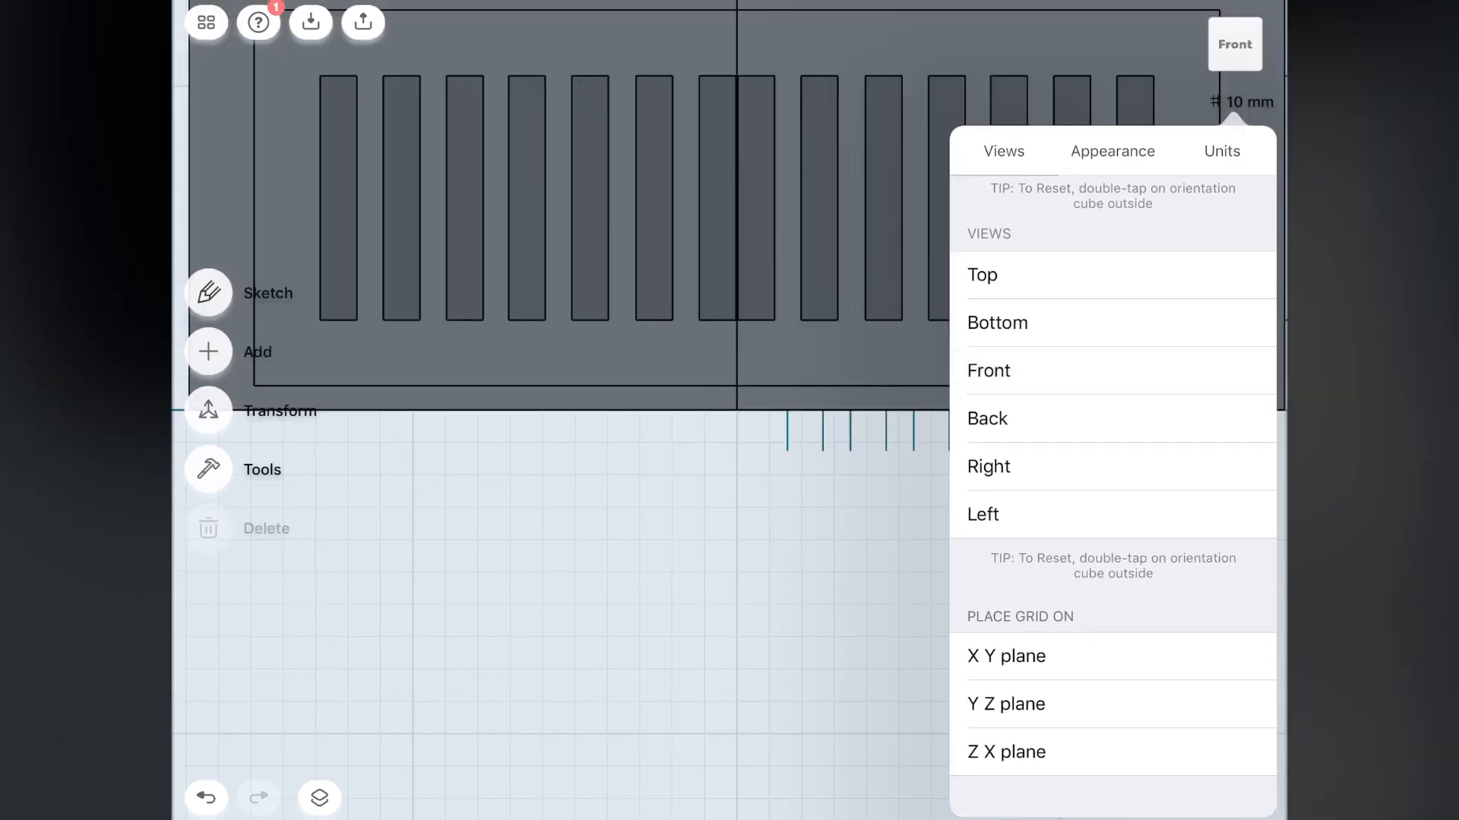
pyautogui.click(1112, 150)
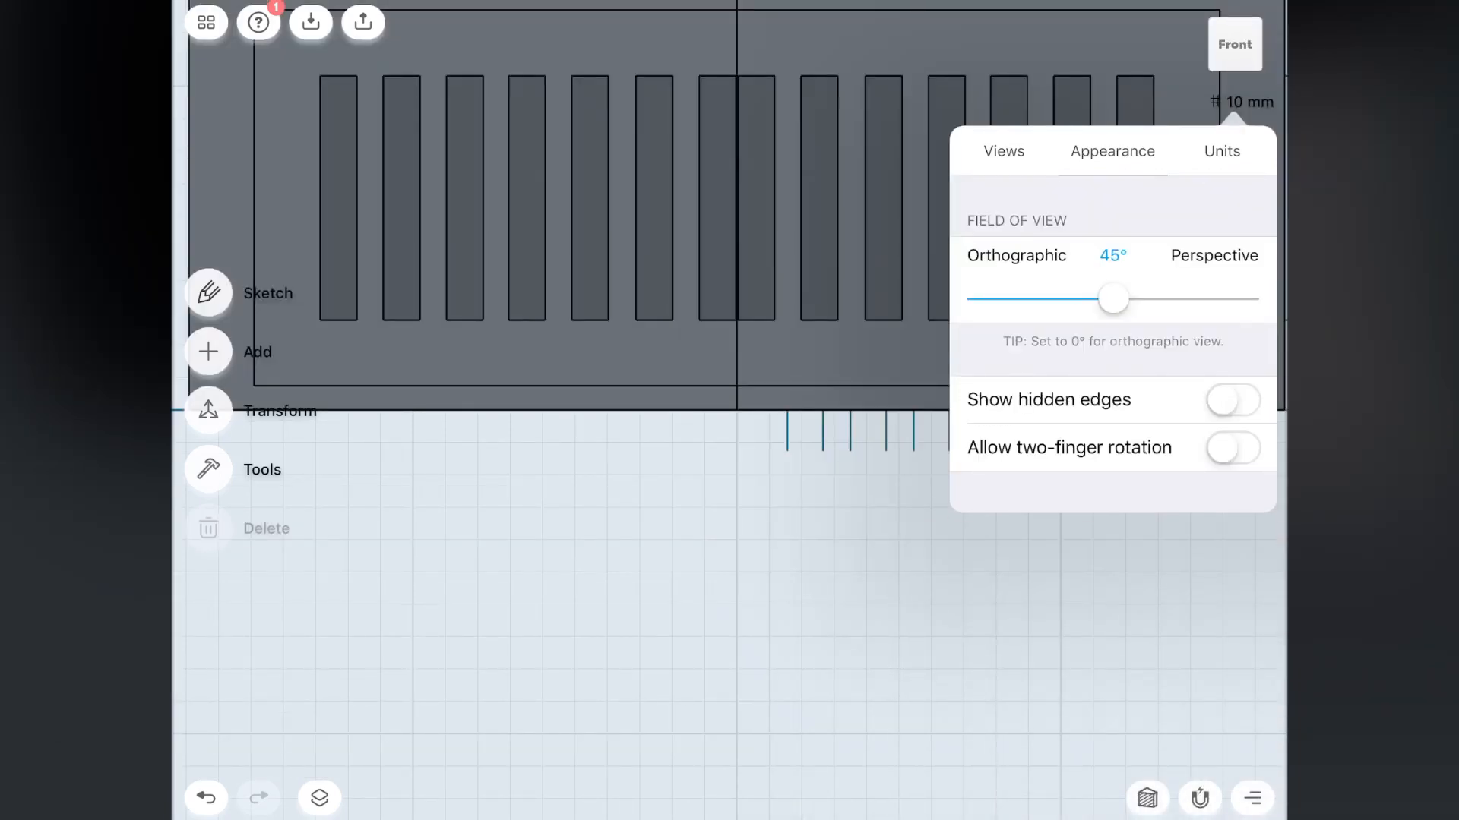
pyautogui.moveTo(1113, 298); pyautogui.dragTo(1012, 298)
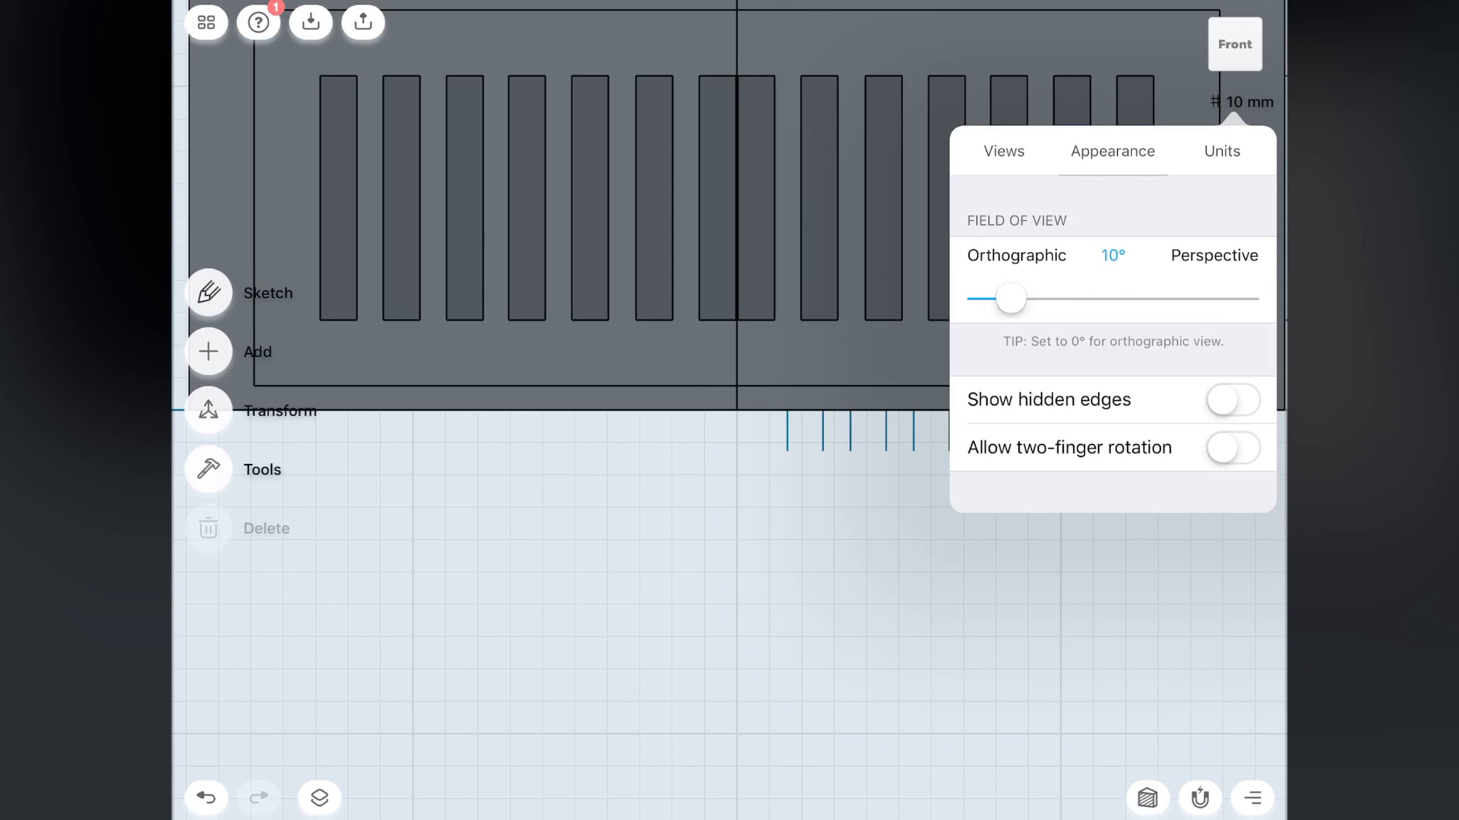
pyautogui.moveTo(1009, 298); pyautogui.dragTo(1109, 298)
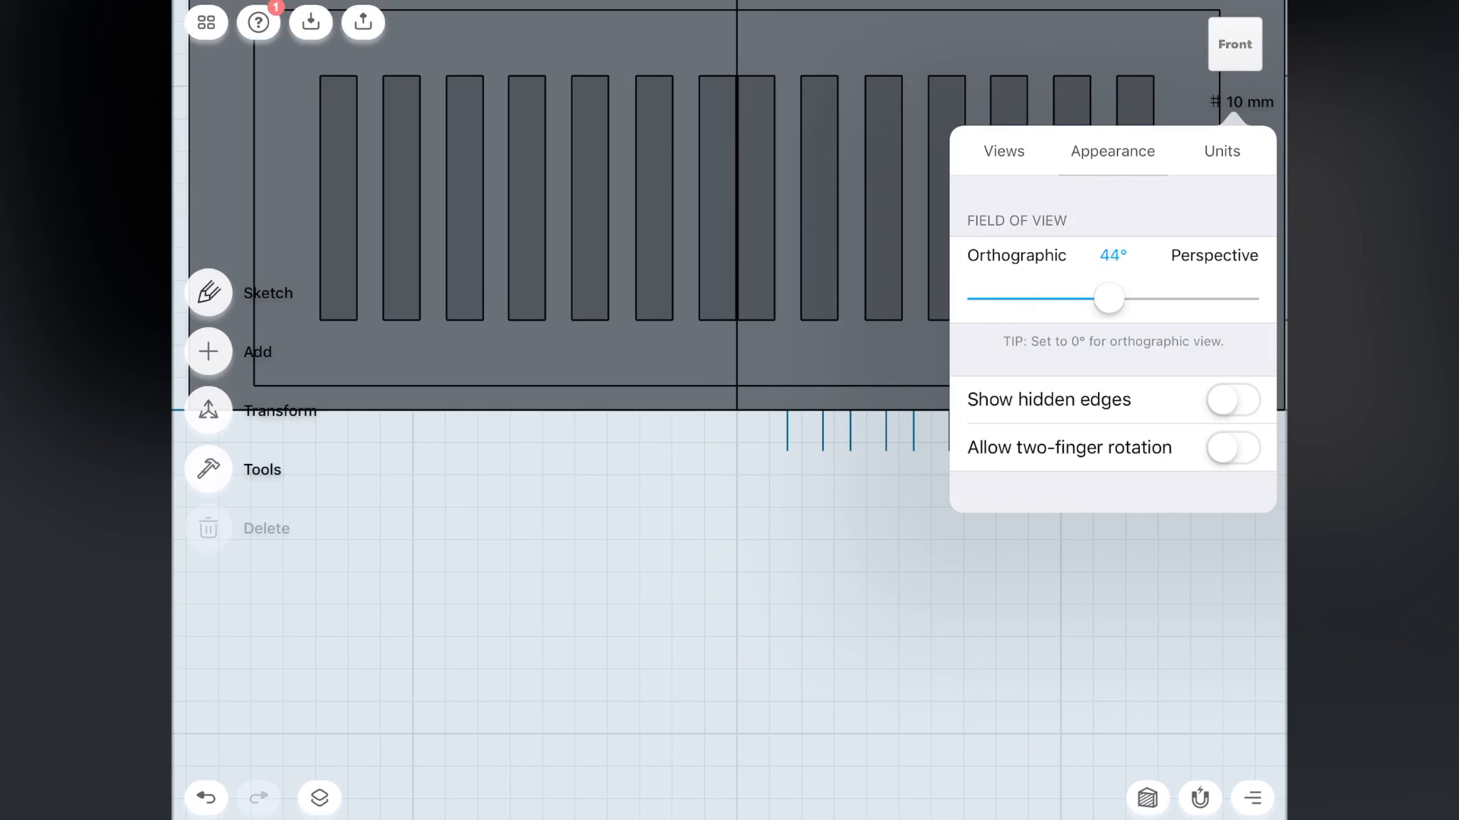
pyautogui.moveTo(1108, 298); pyautogui.dragTo(1112, 298)
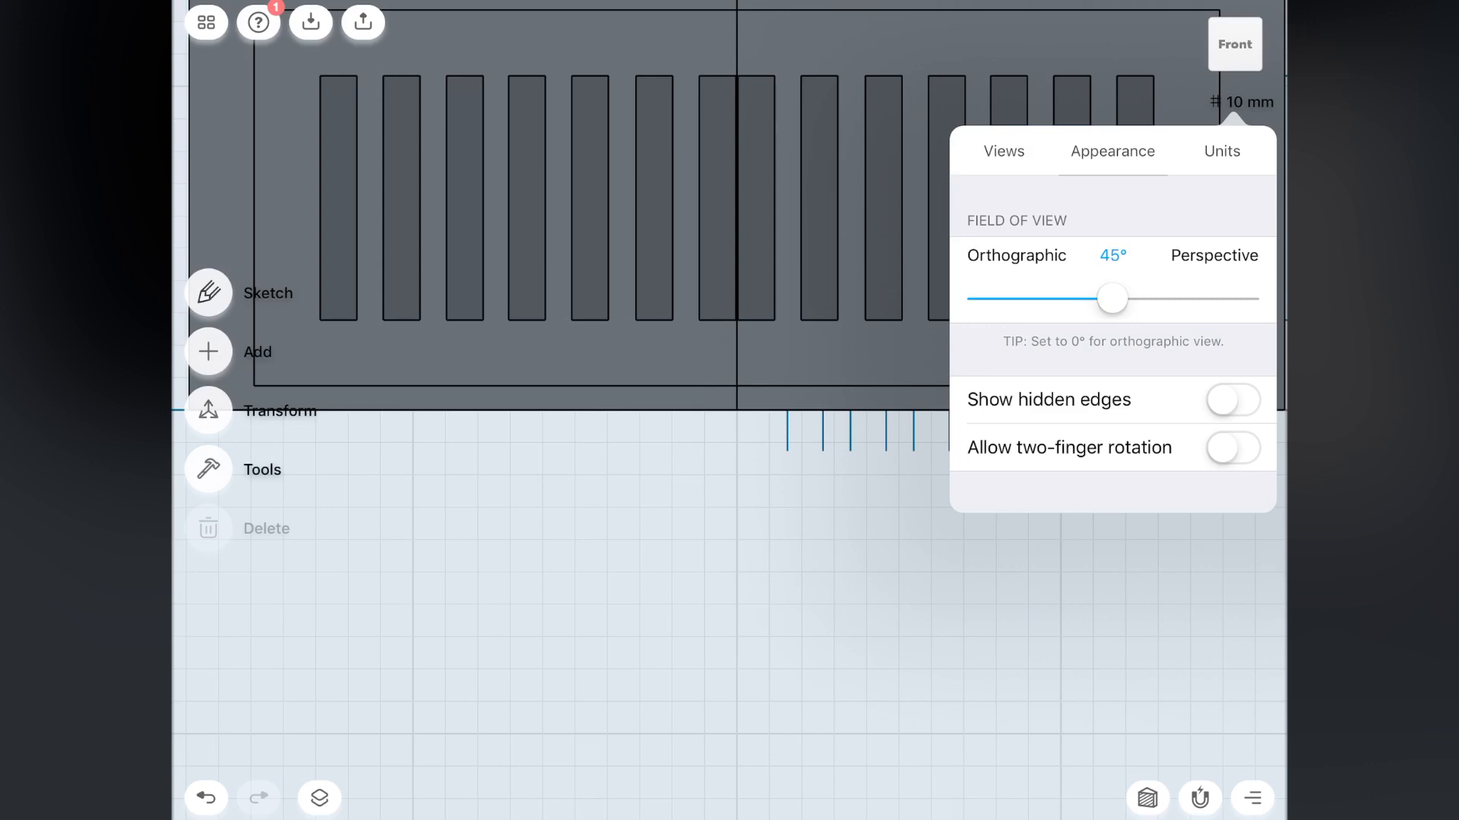
pyautogui.click(1222, 152)
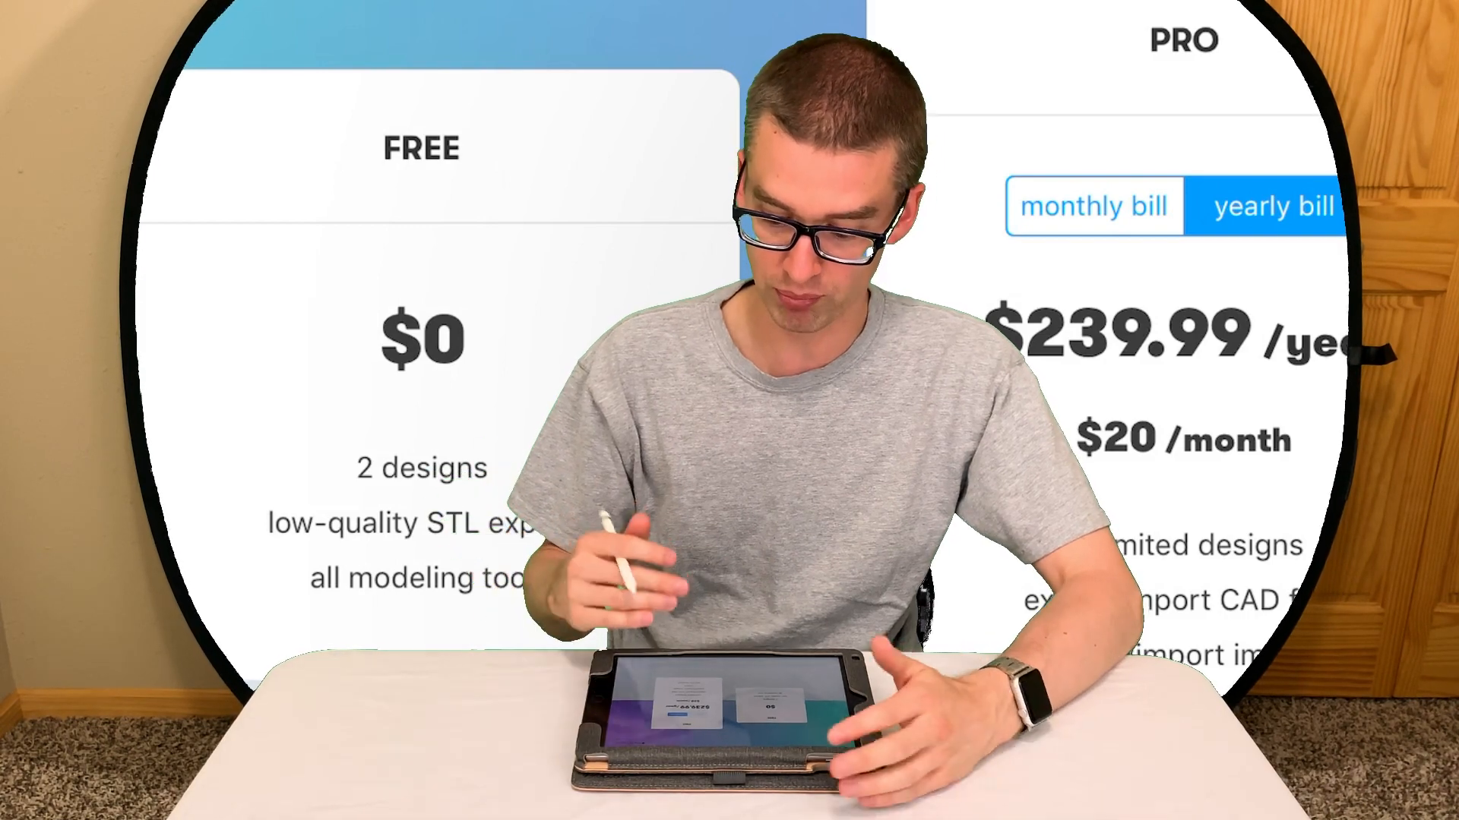
pyautogui.click(1092, 205)
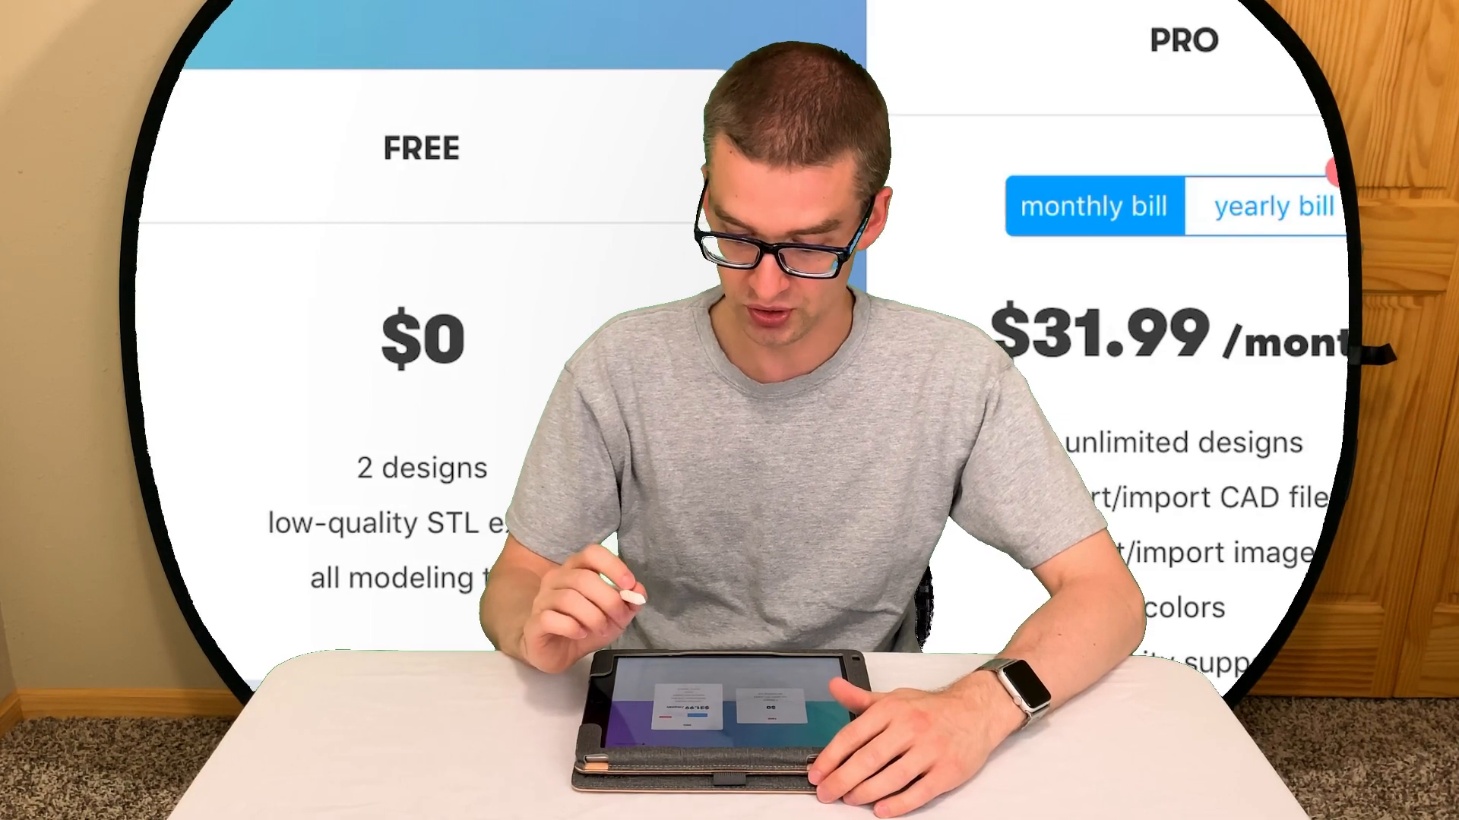
pyautogui.click(1273, 205)
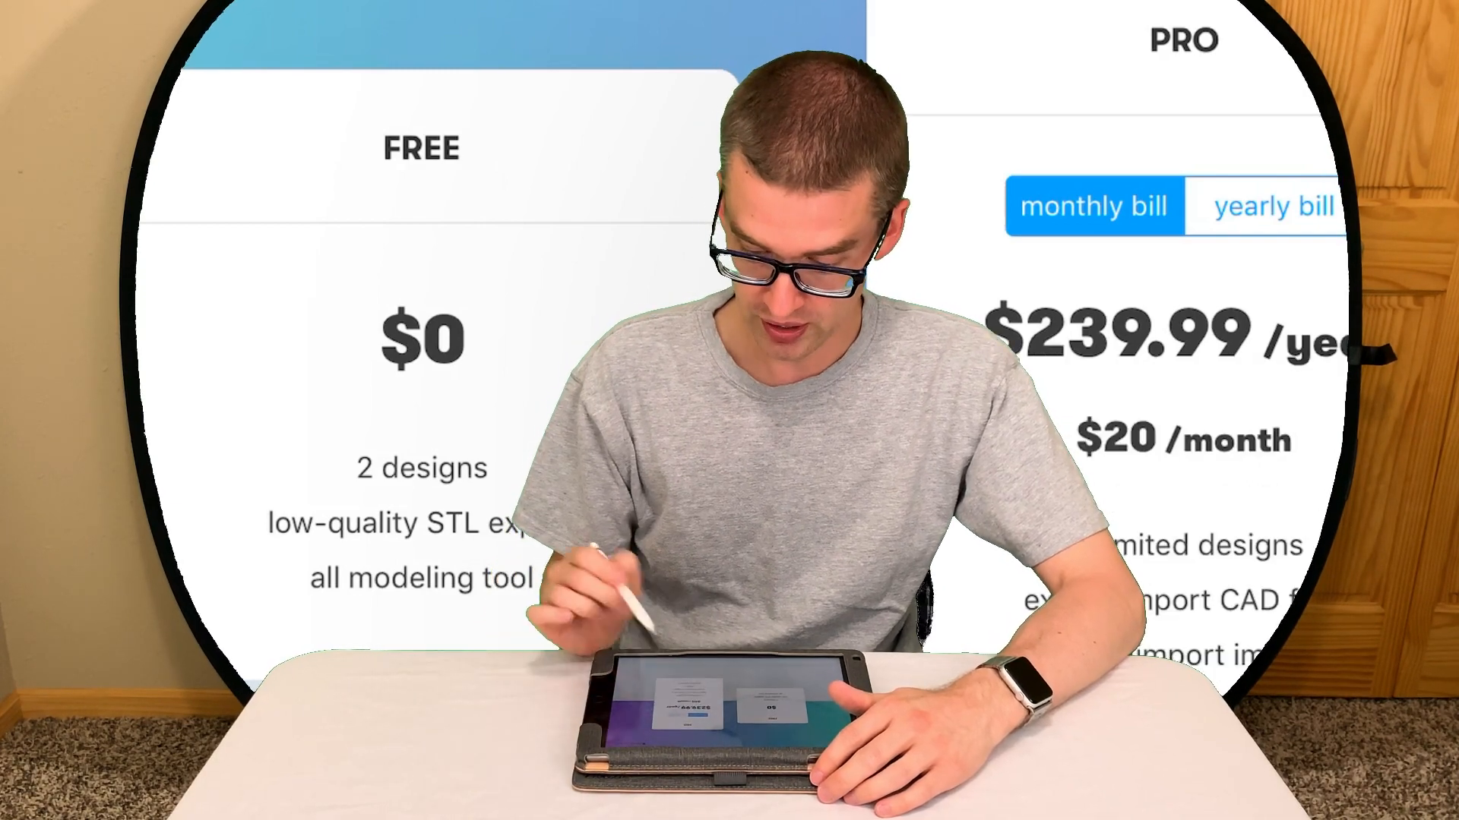
pyautogui.click(1272, 205)
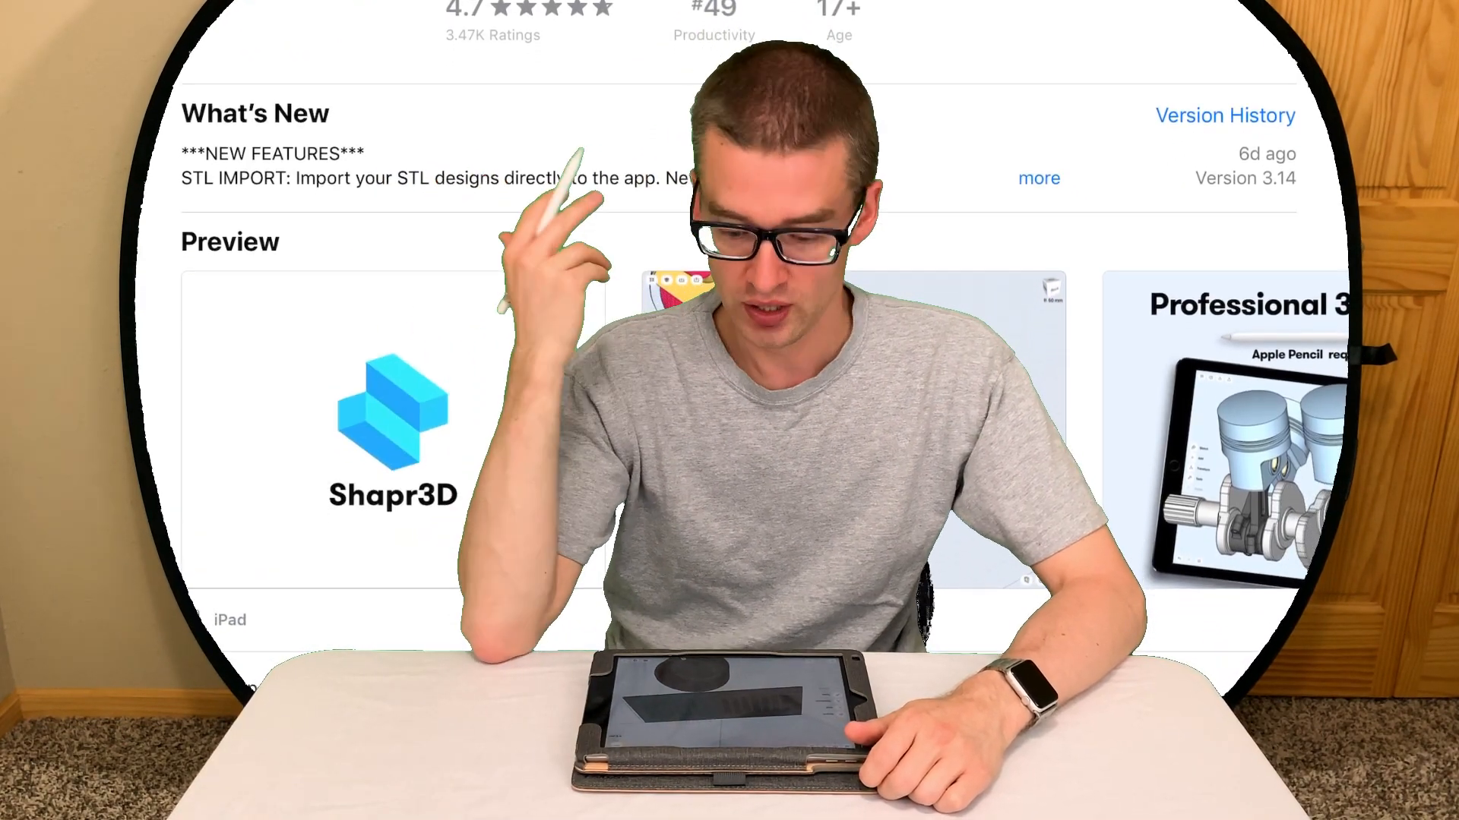
pyautogui.scroll(-3)
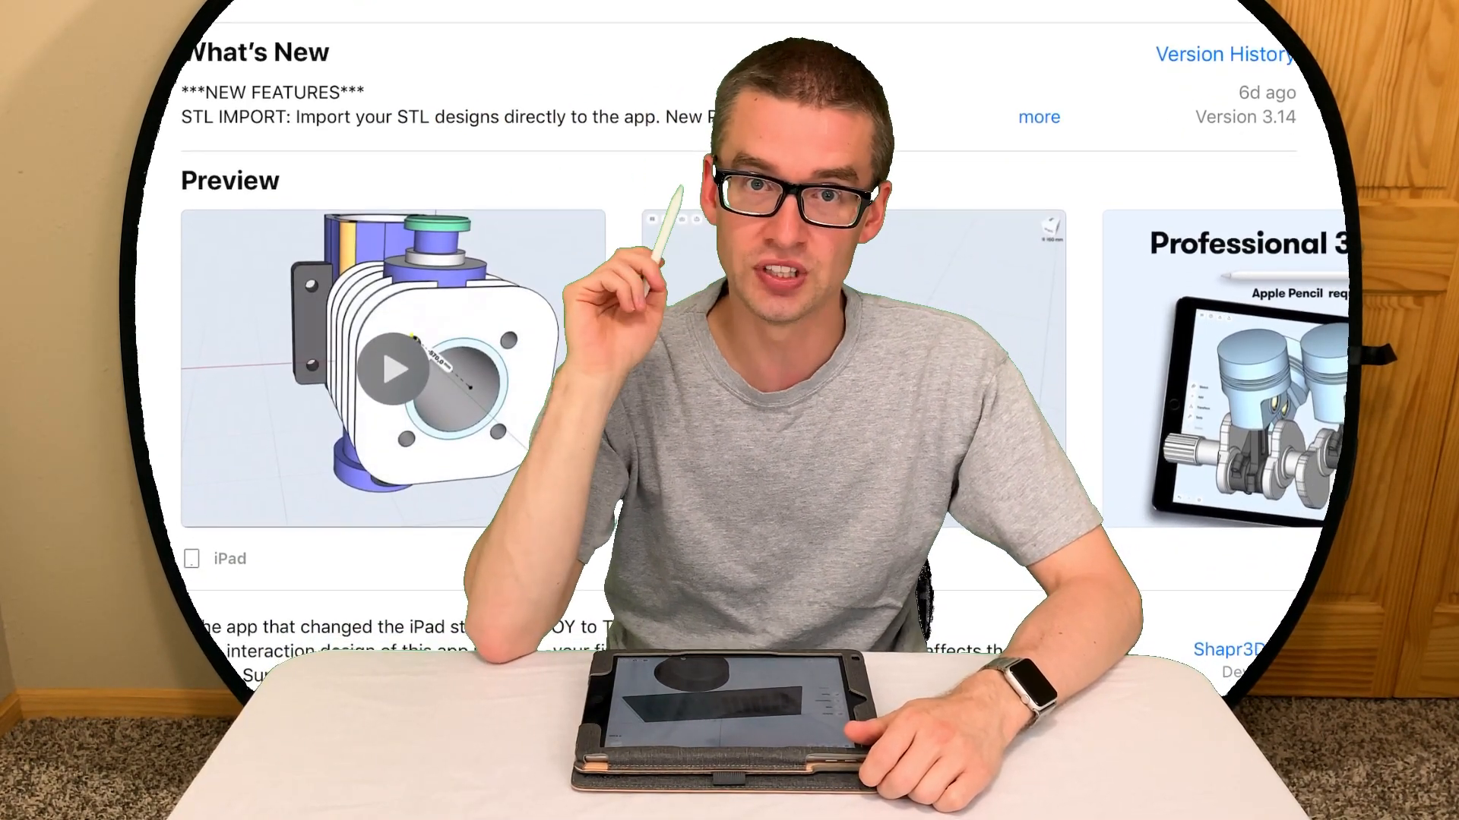